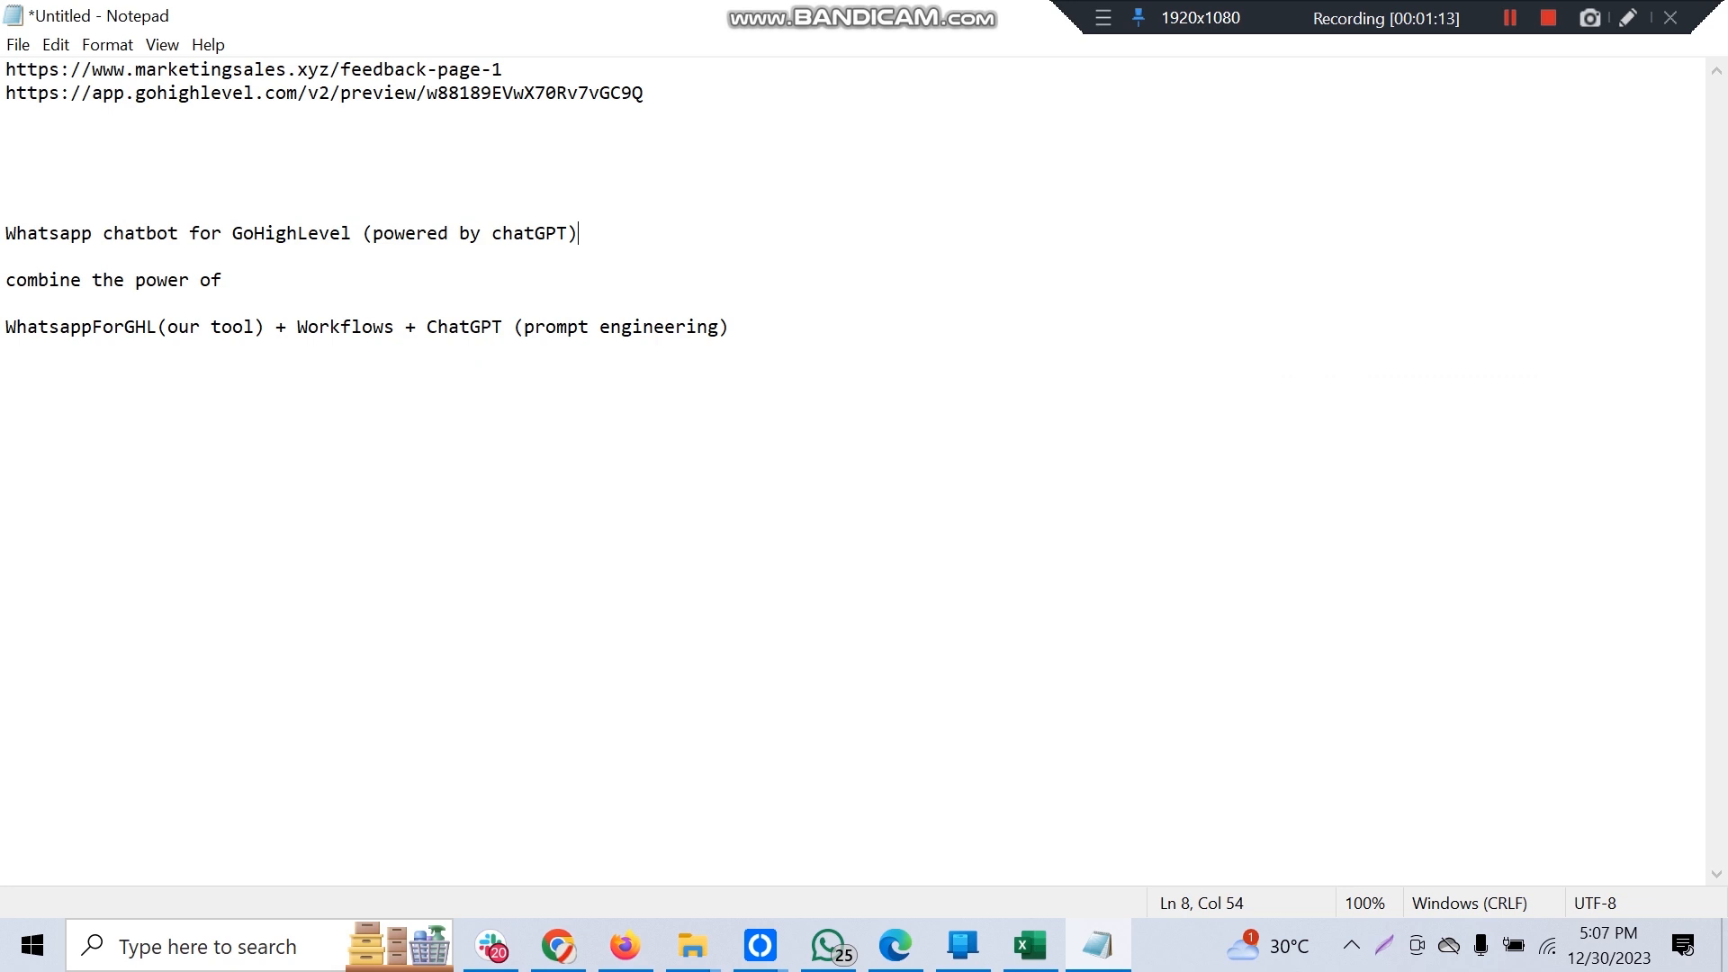
Highlight the 'Whatsapp chatbot for GoHighLevel' title, then switch to the Catch-Hook workflow in the browser.
left_click_drag(578, 232, 5, 233)
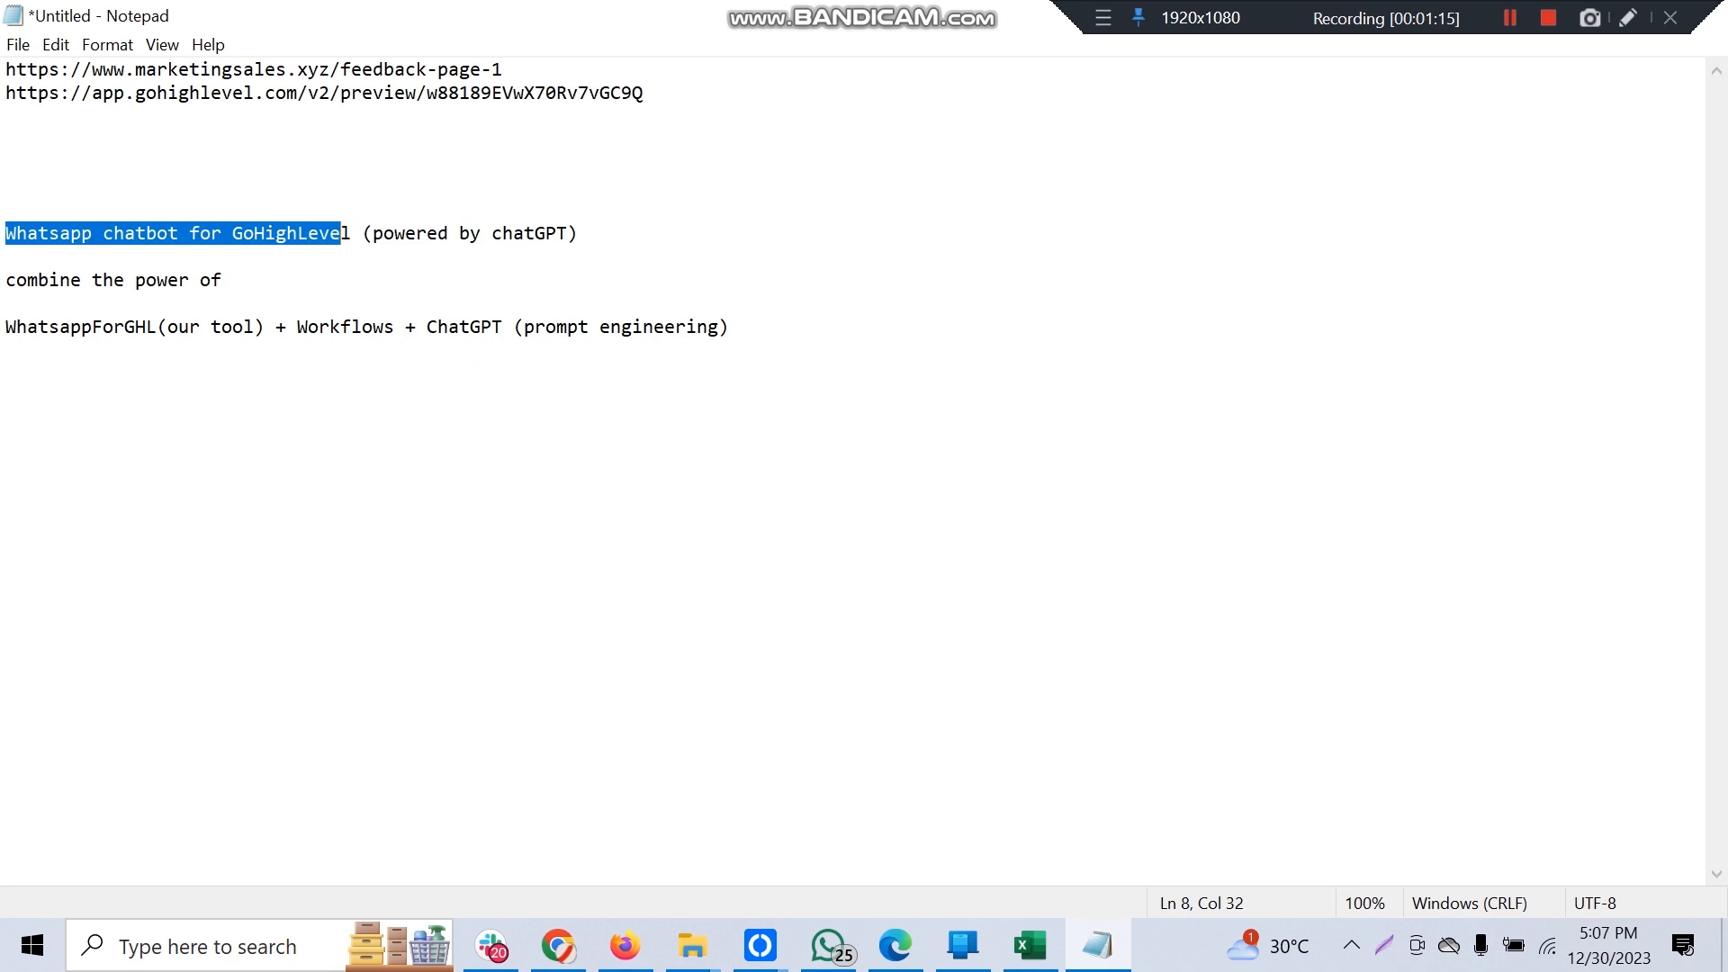
left_click(50, 281)
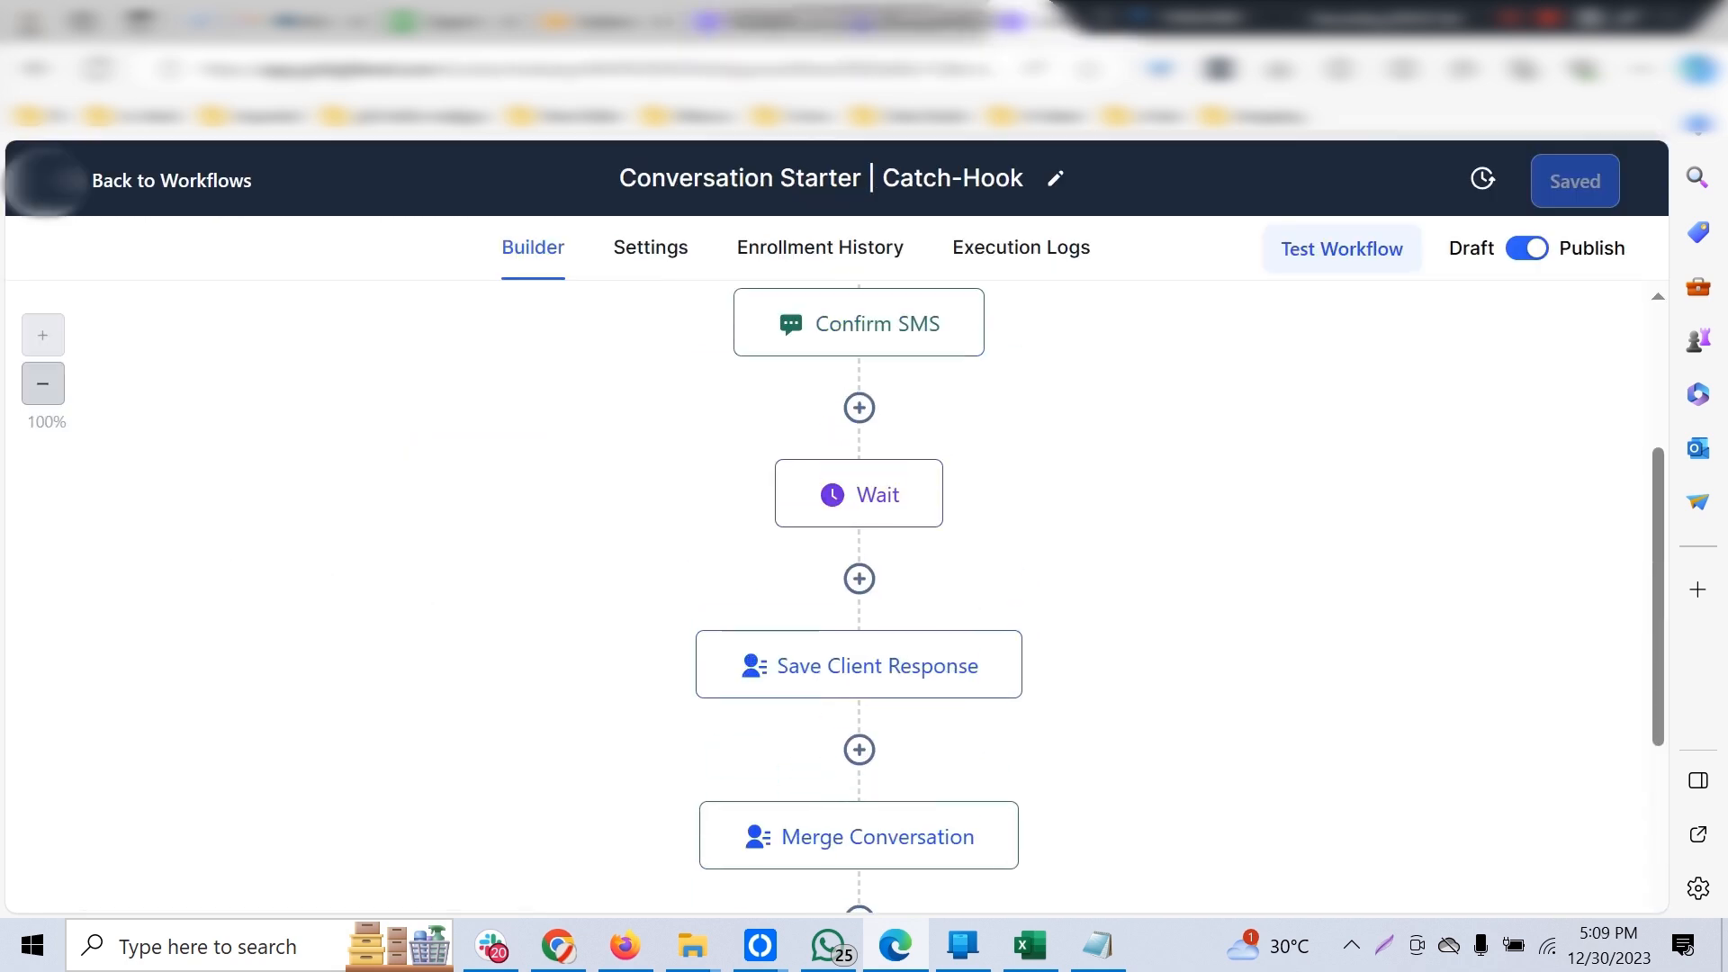
Review the Confirm SMS greeting text, then bring up the lead's conversation thread.
left_click(859, 322)
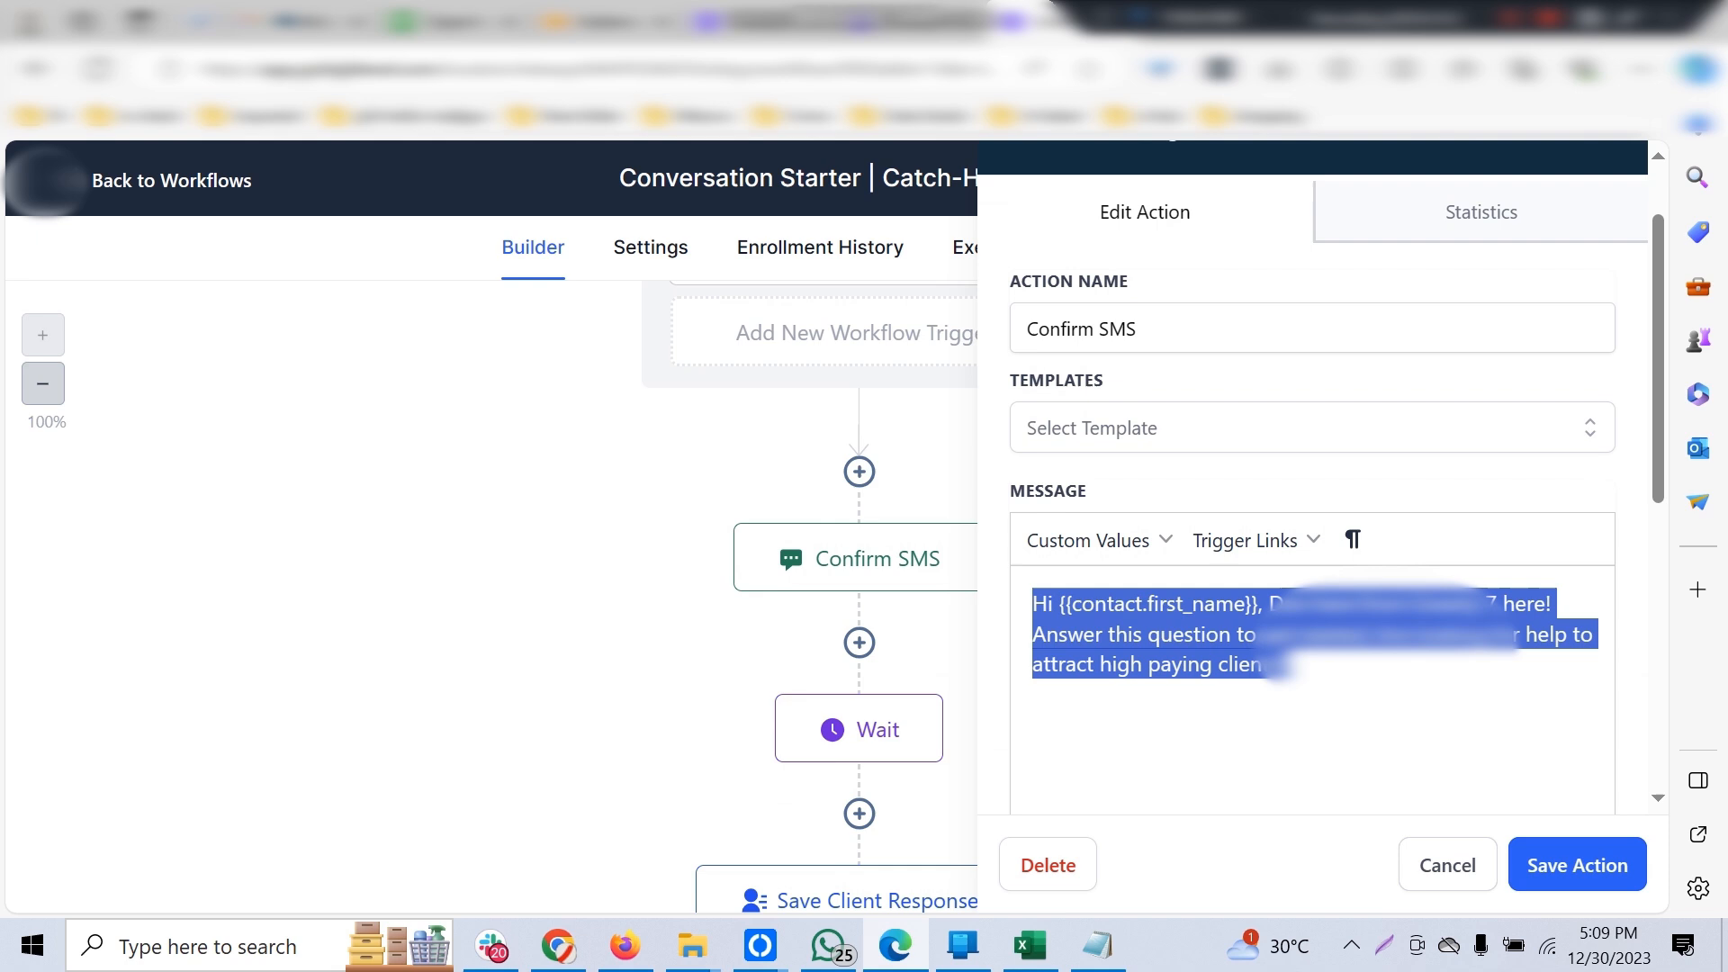
left_click(1577, 864)
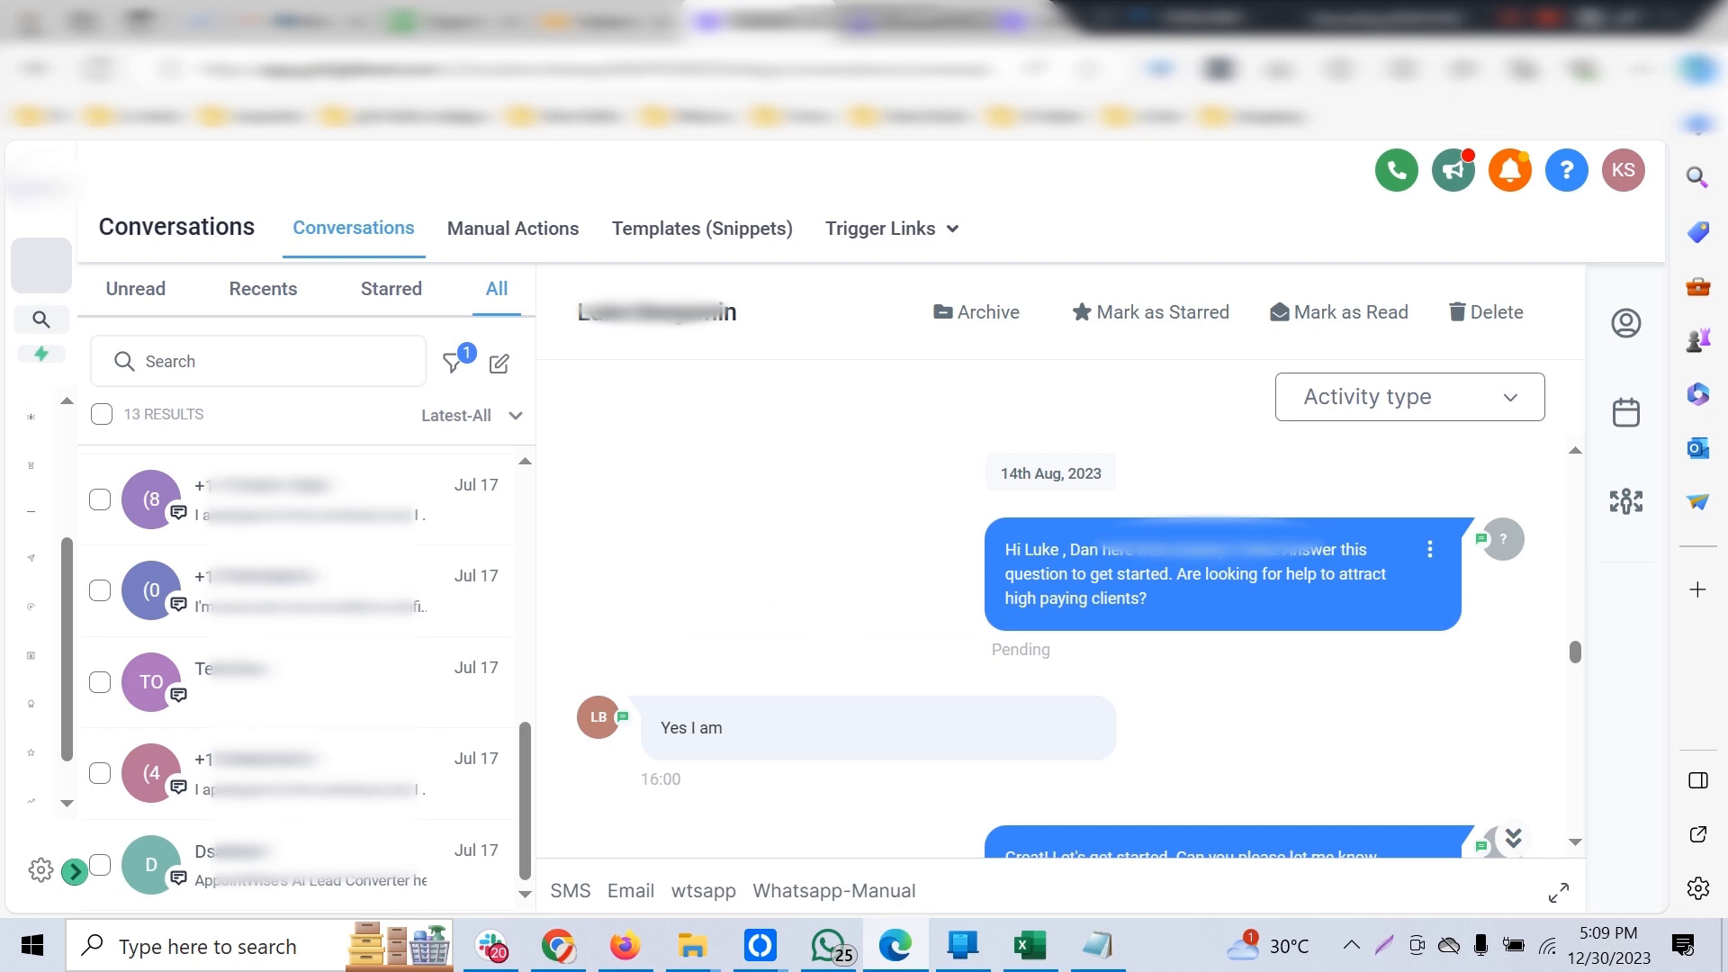
Check the greeting's Message Details (outbound SMS via Custom Provider) and return to the workflow builder.
left_click(1429, 551)
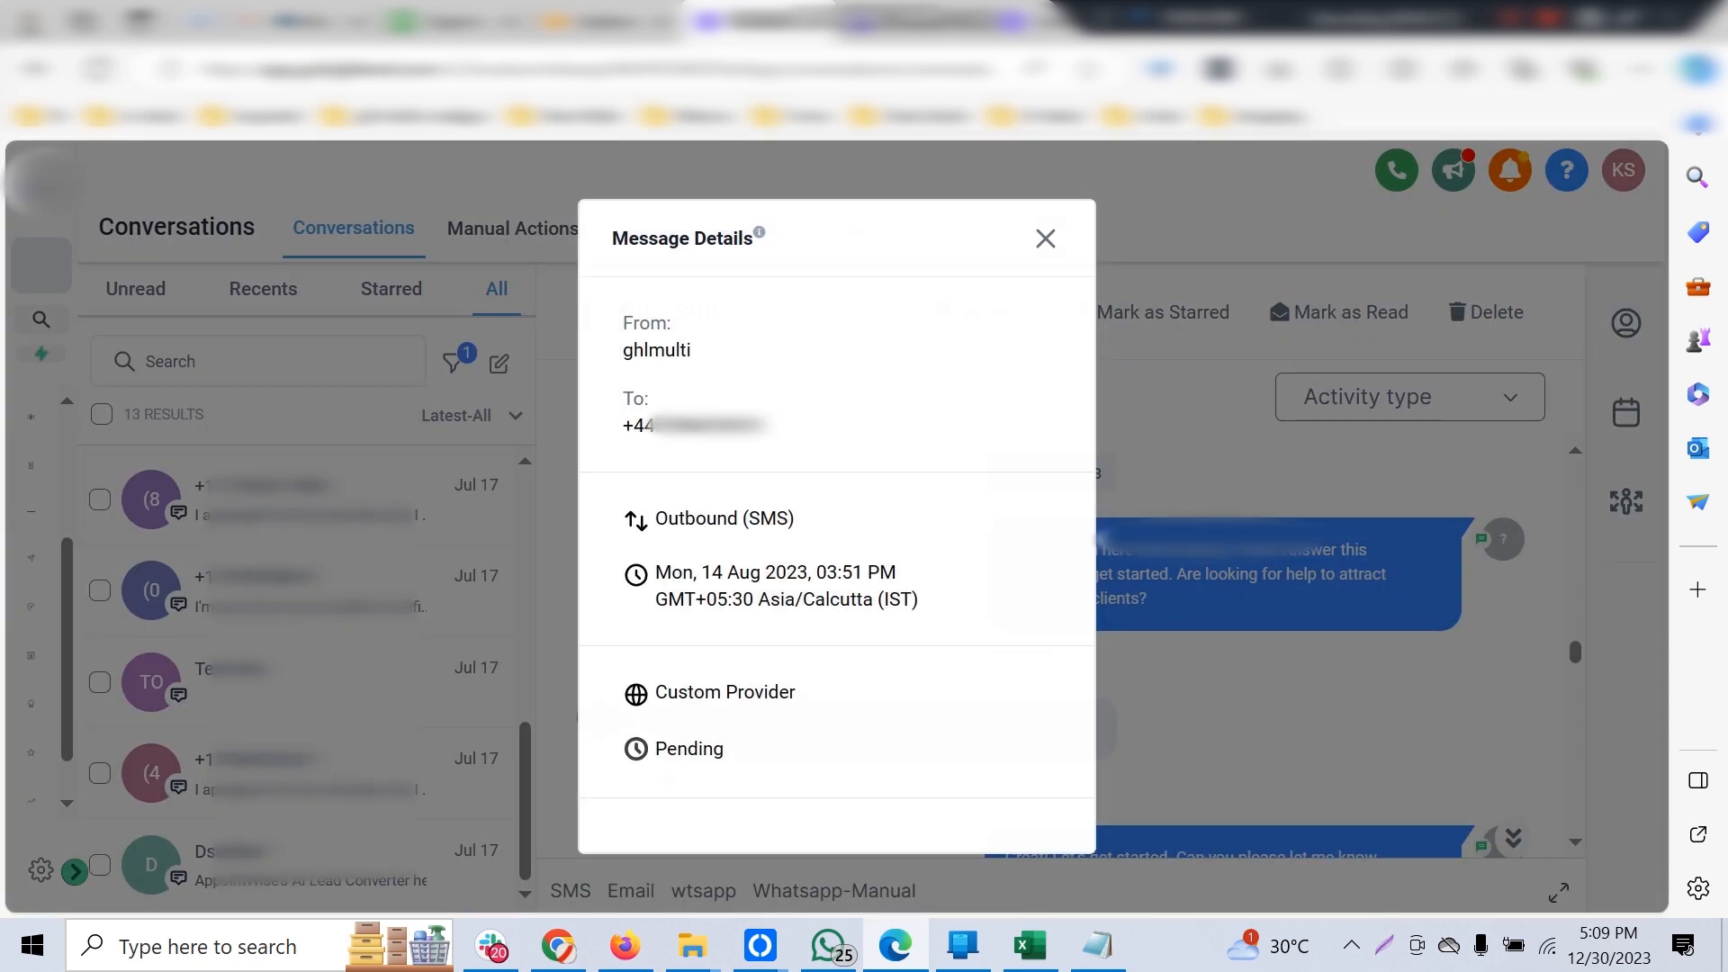
double_click(724, 691)
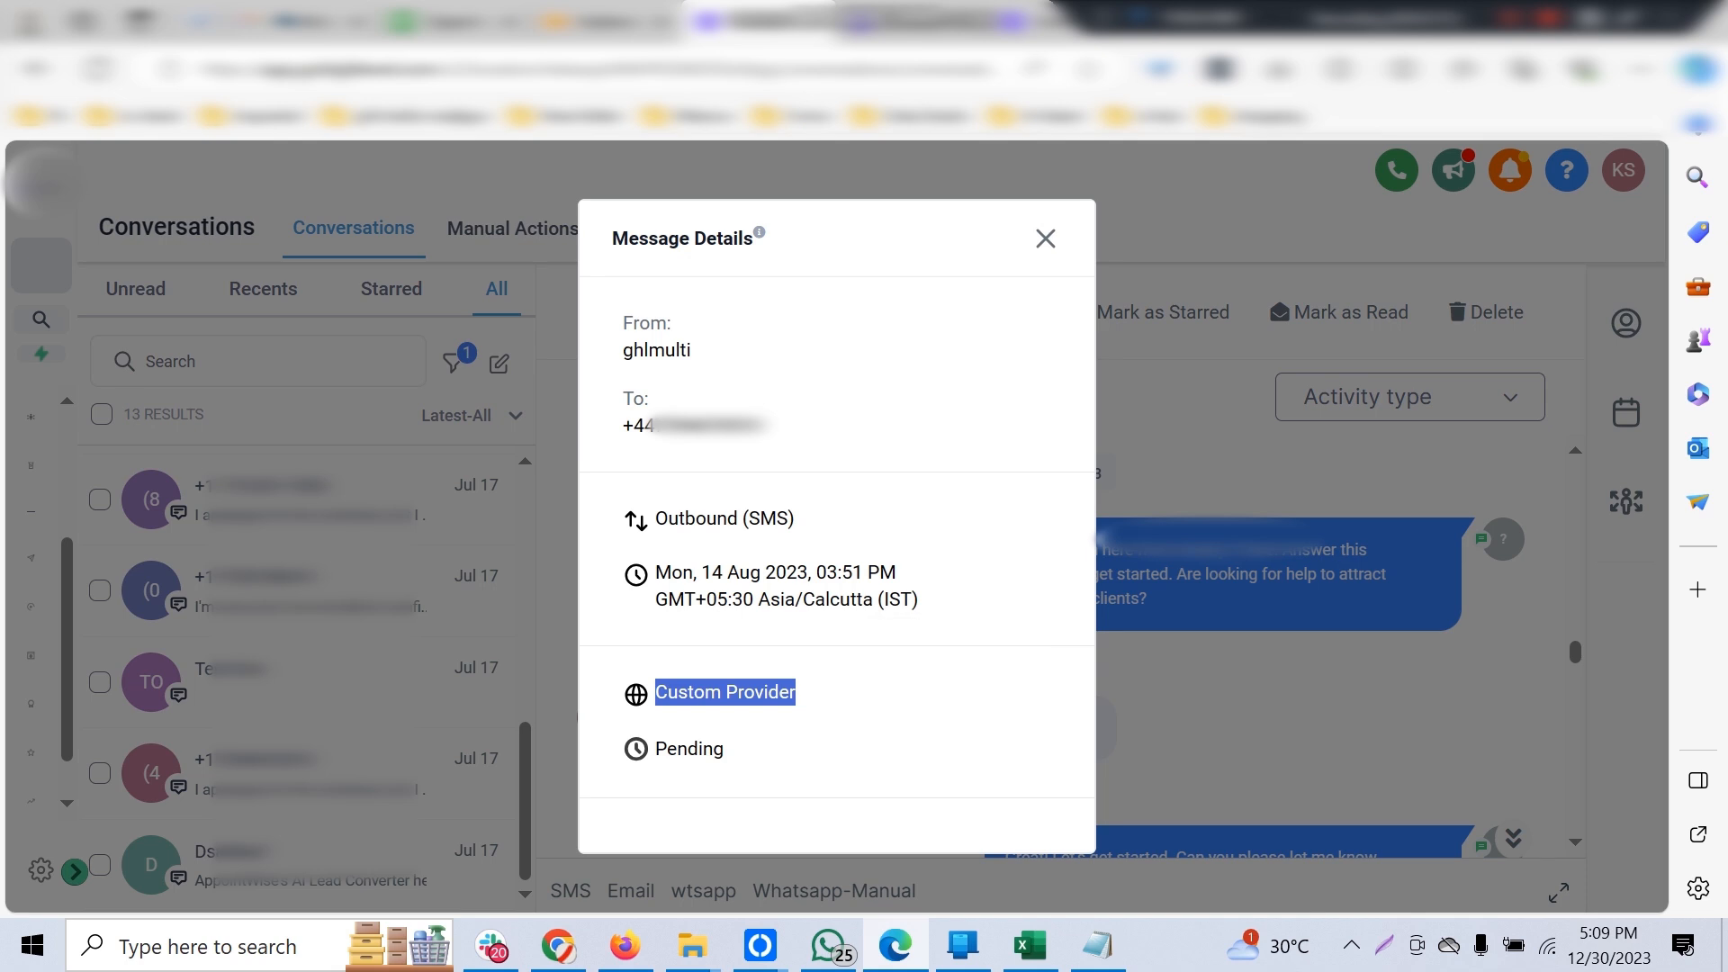
left_click(1043, 238)
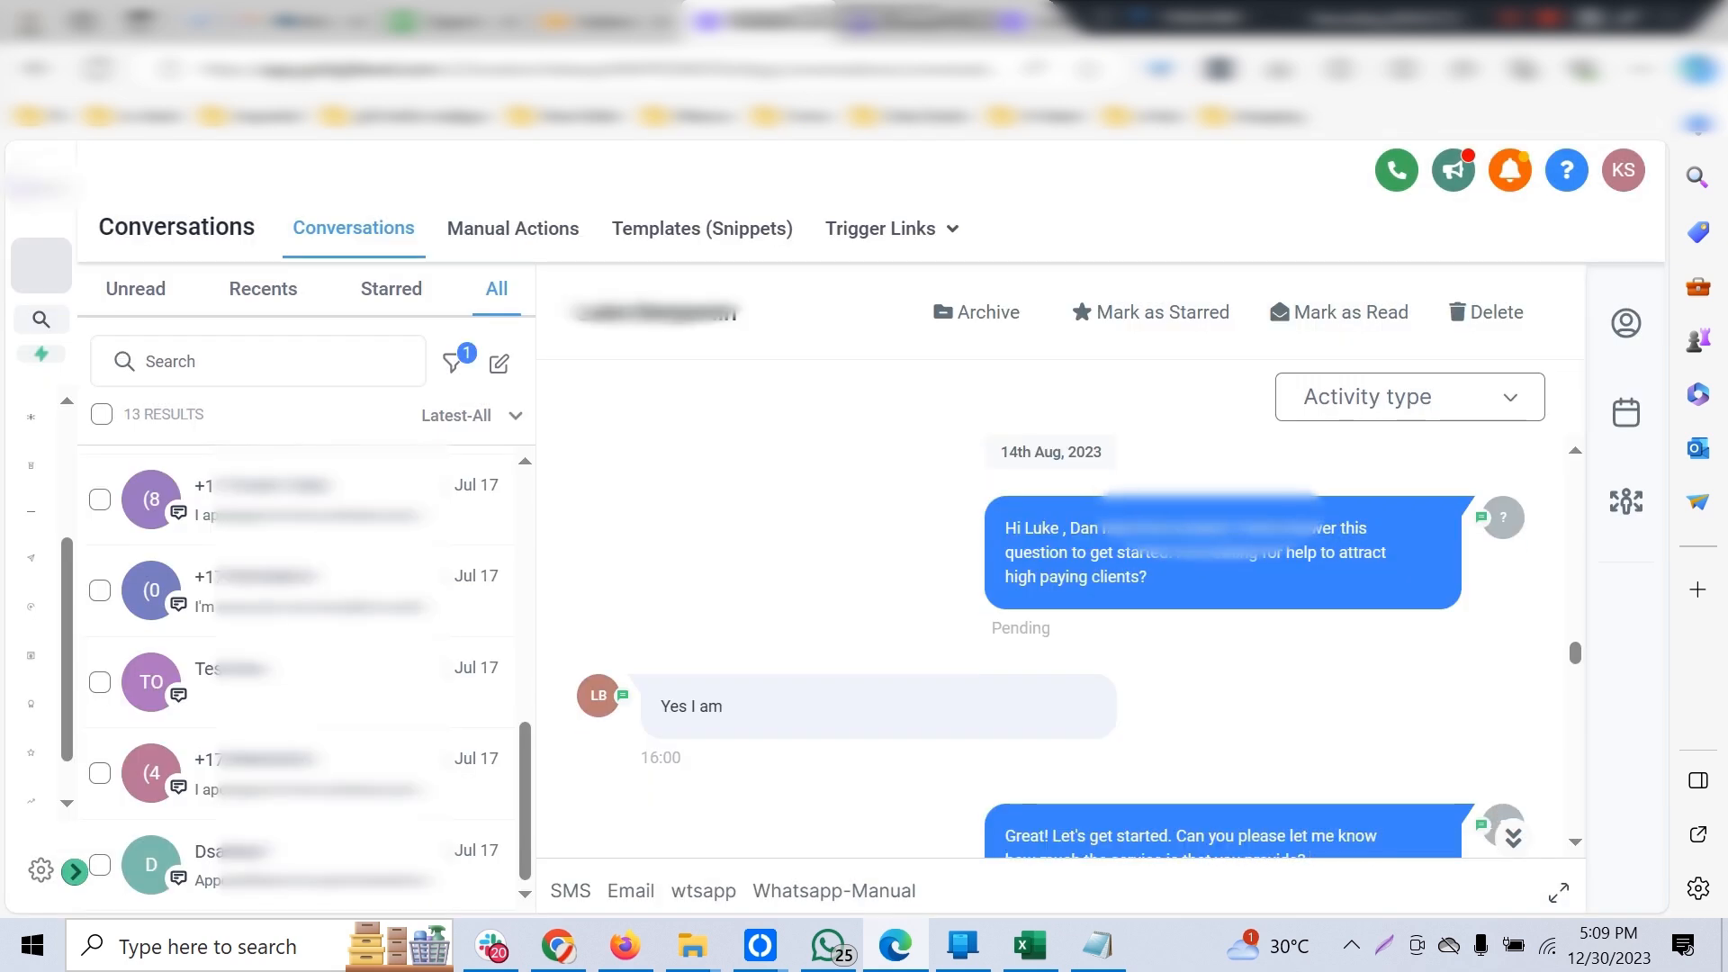
scroll("down", 3)
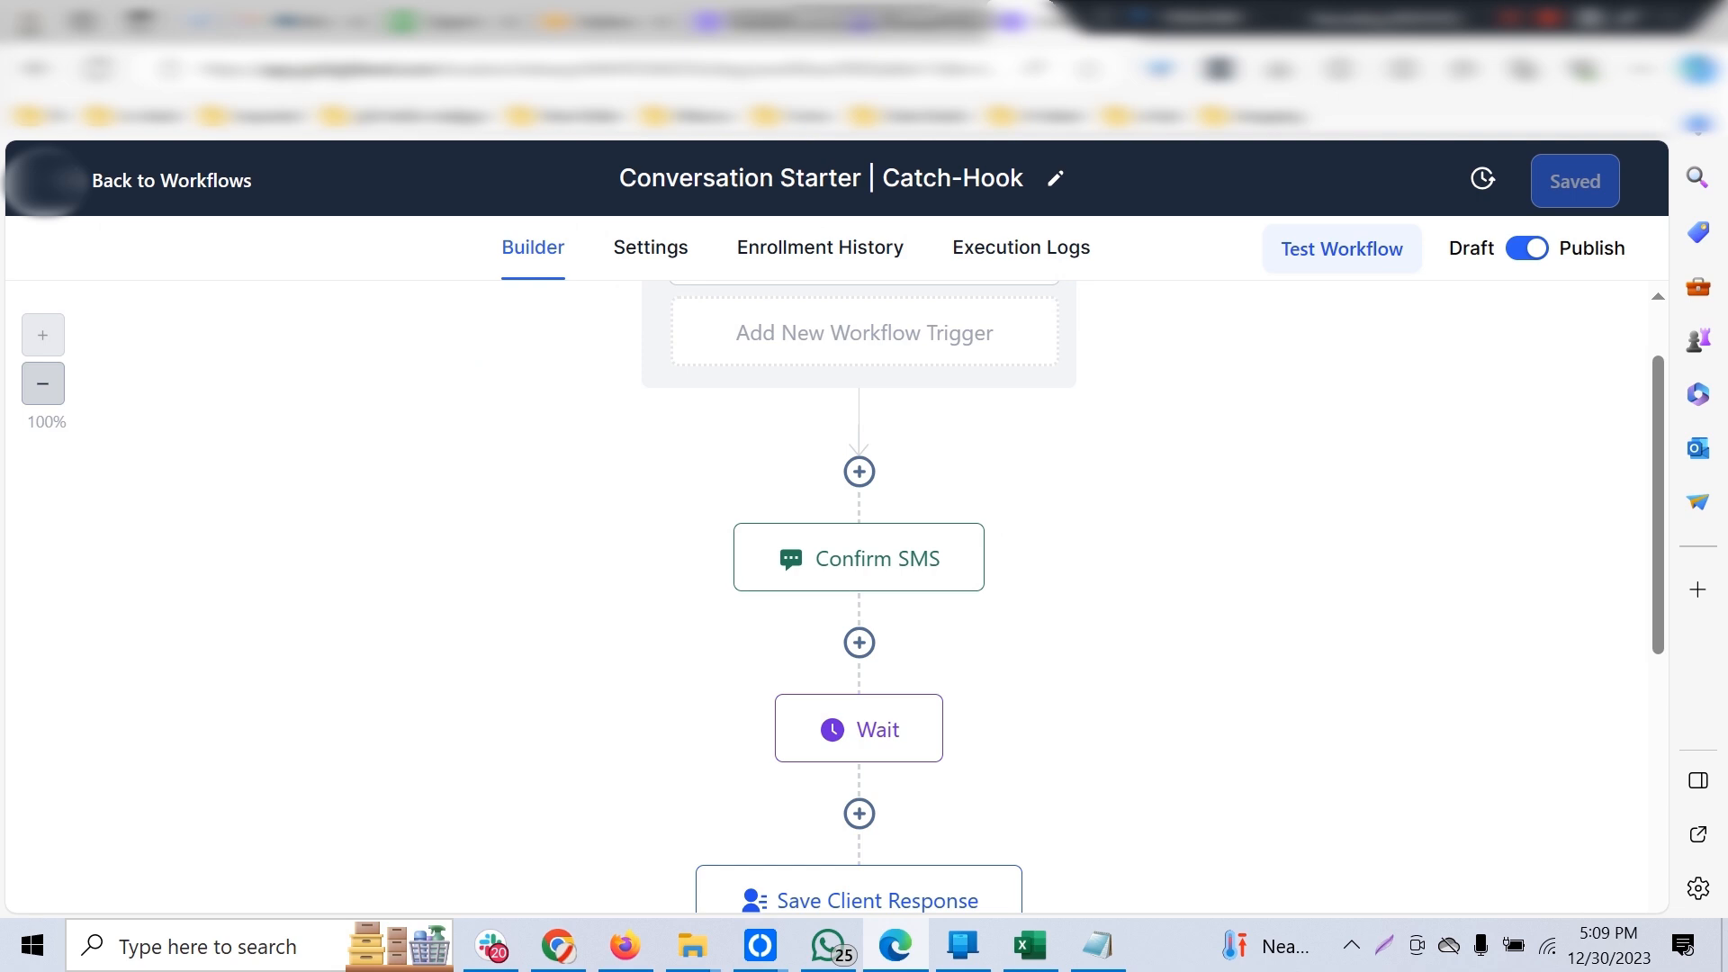
Move down the Catch-Hook workflow and review the Save Client Response action.
scroll("down", 3)
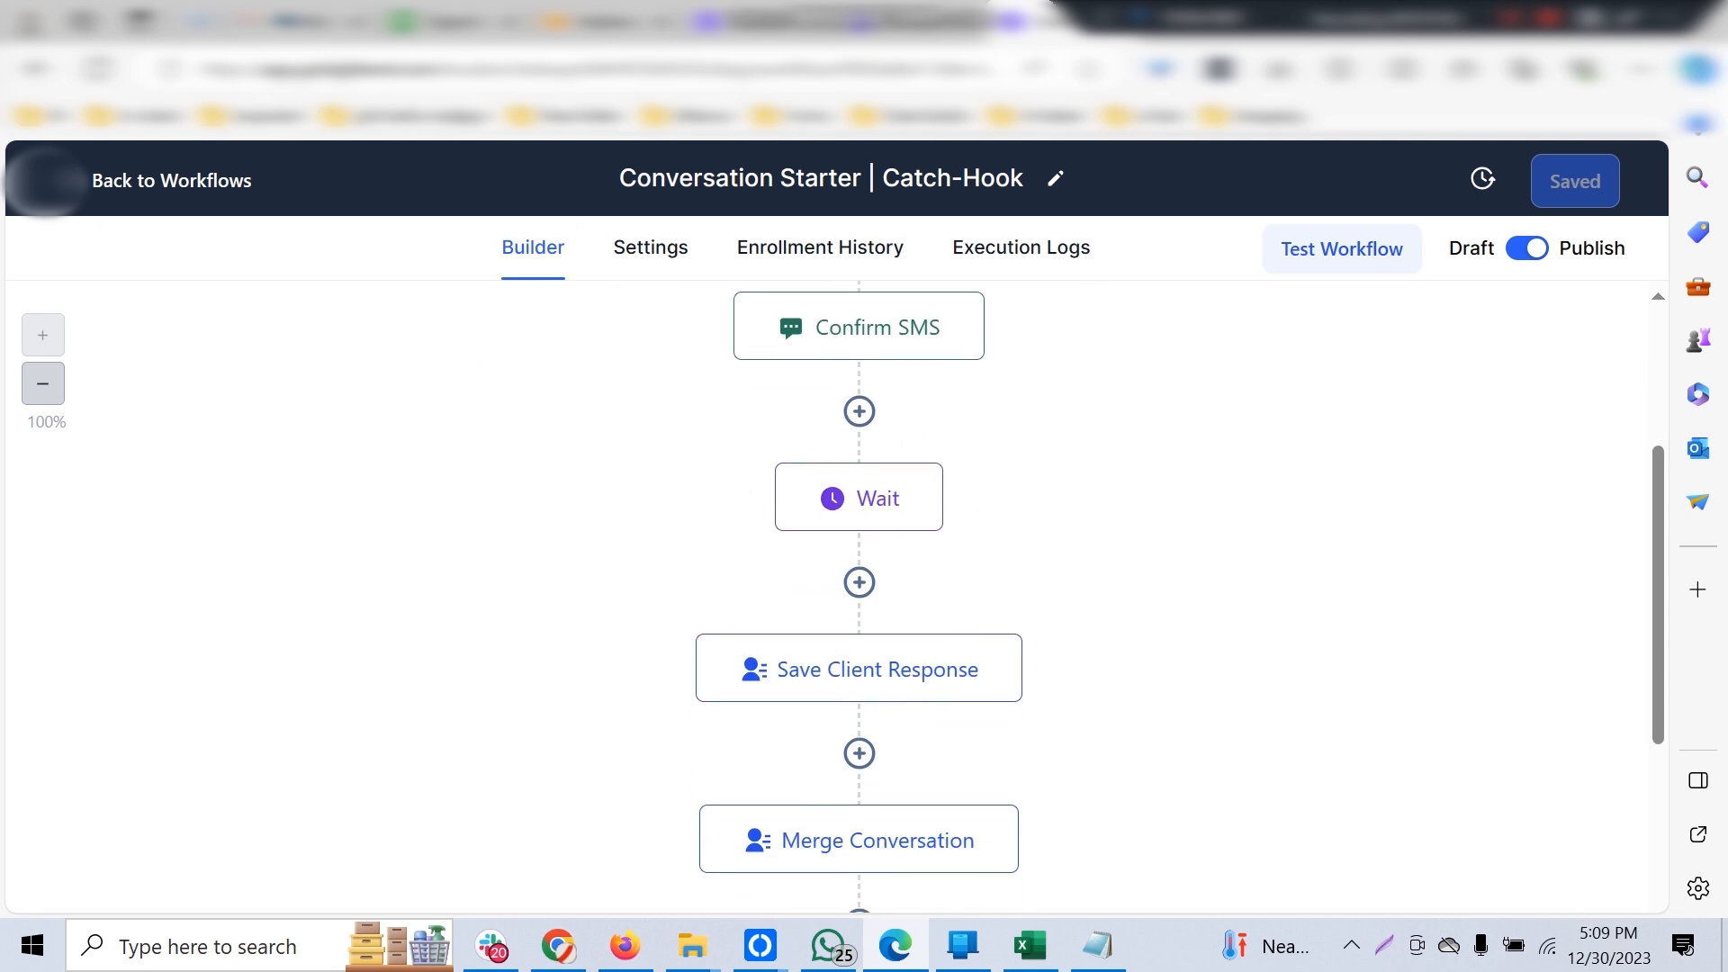
scroll("down", 3)
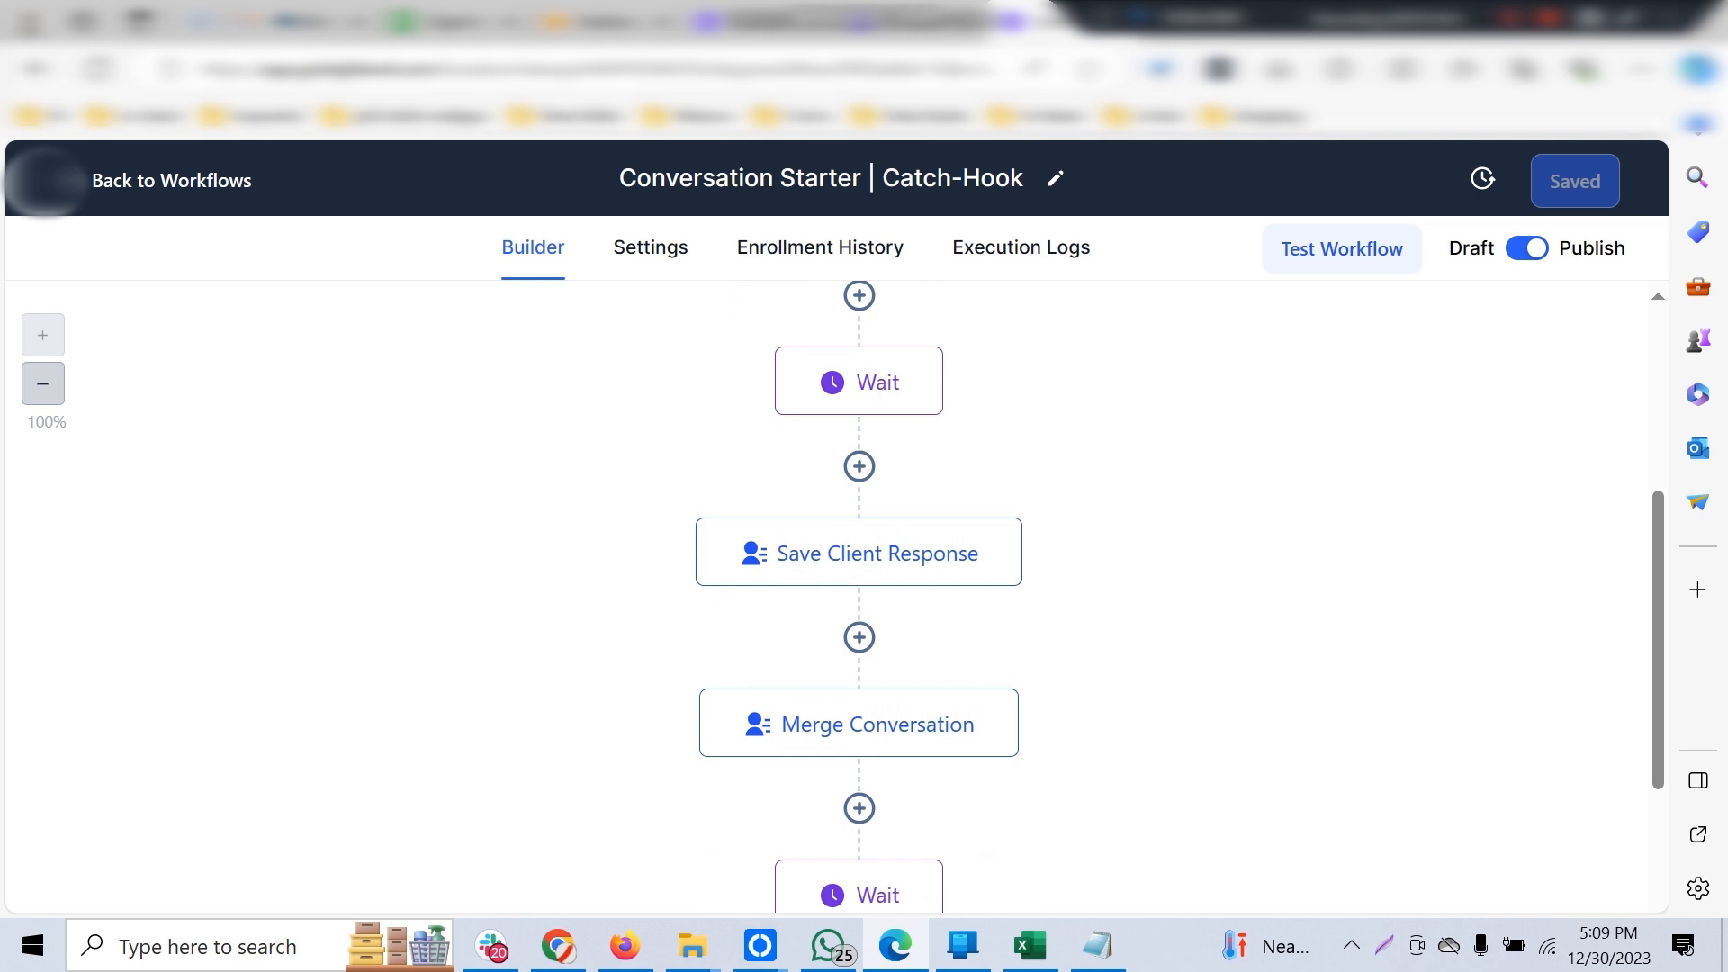
scroll("down", 3)
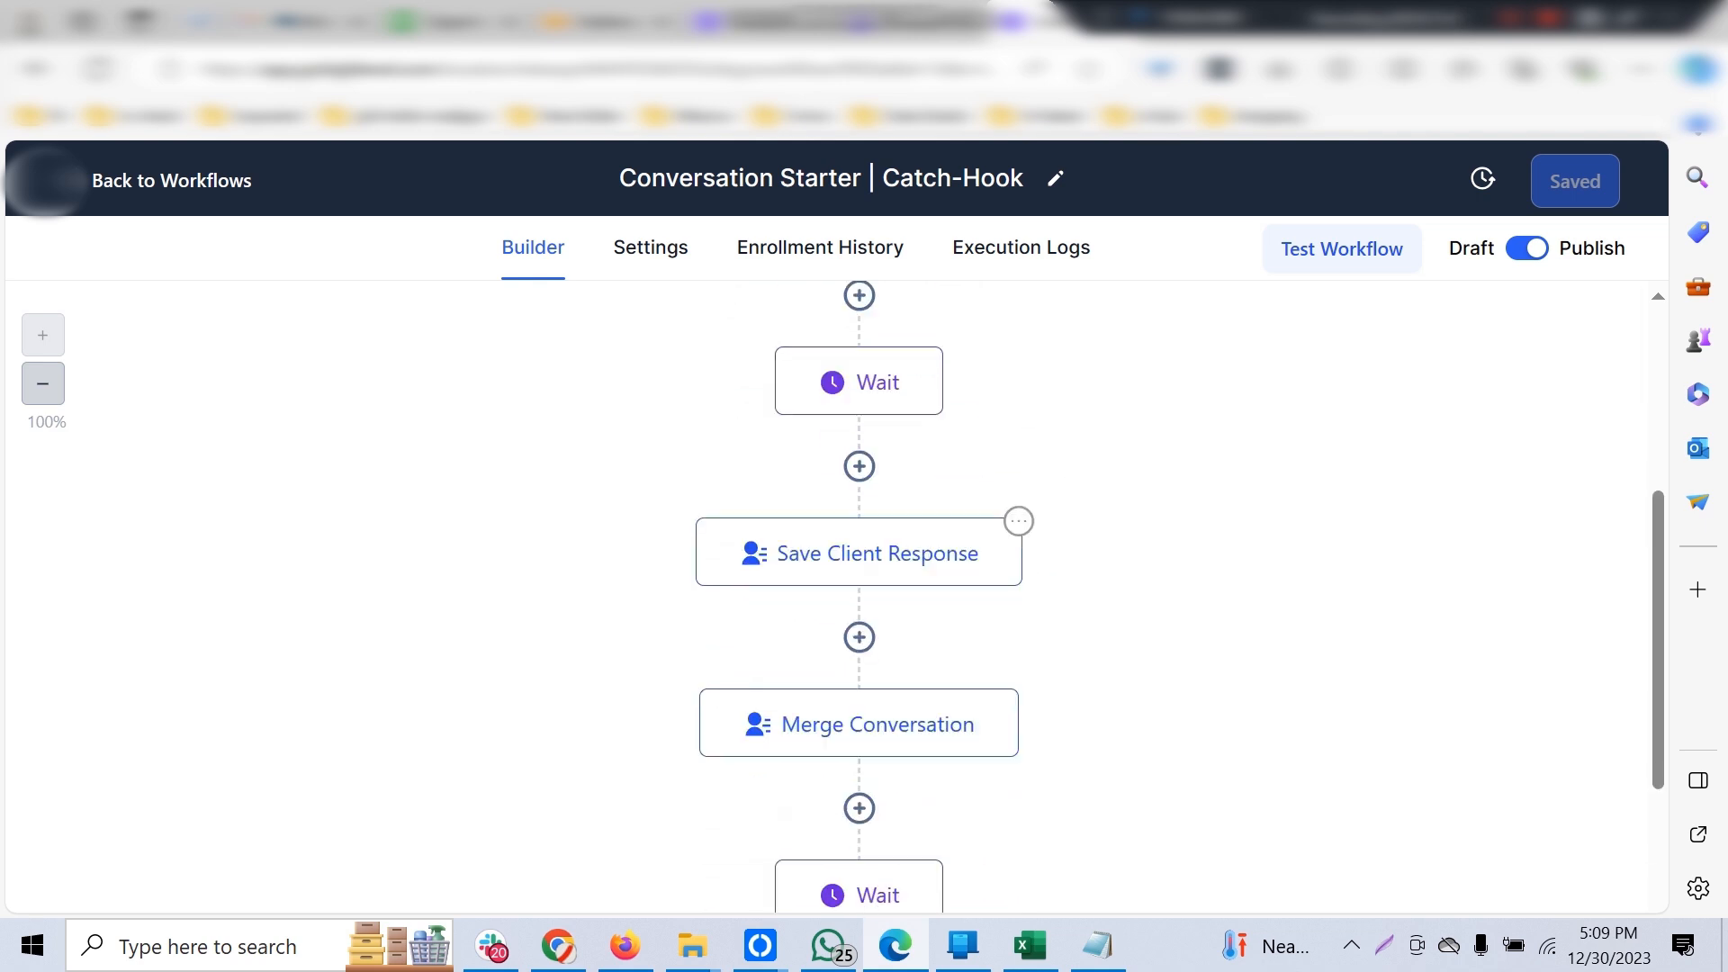
left_click(859, 553)
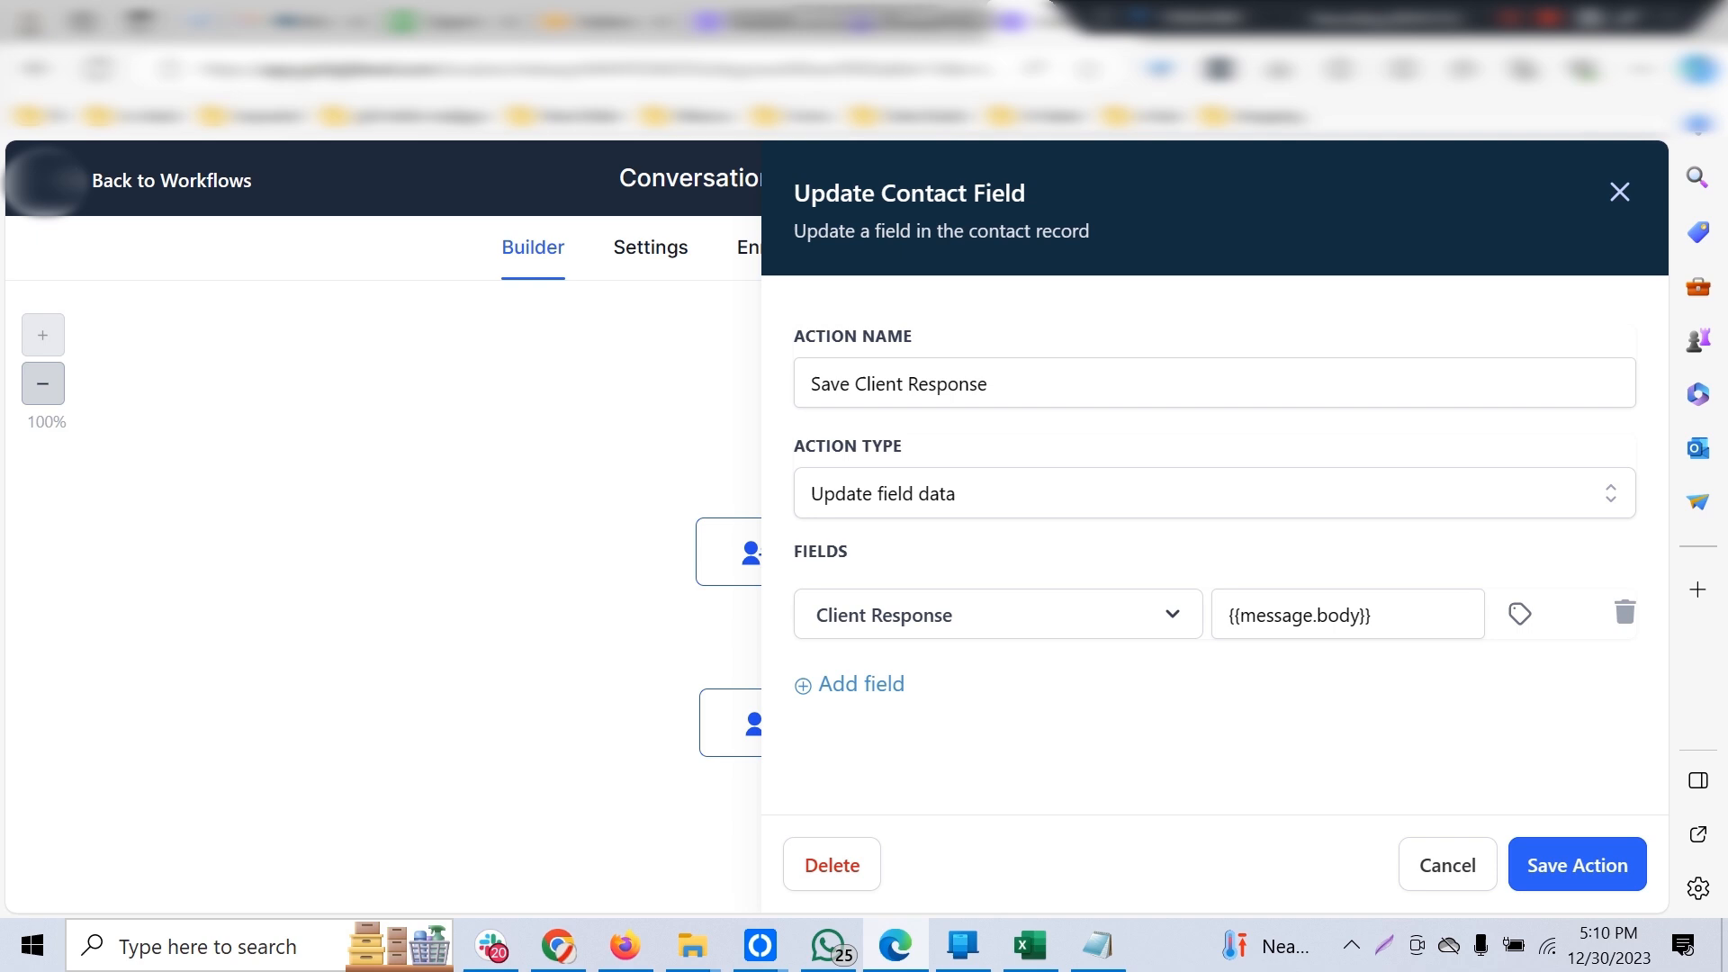
left_click(1577, 864)
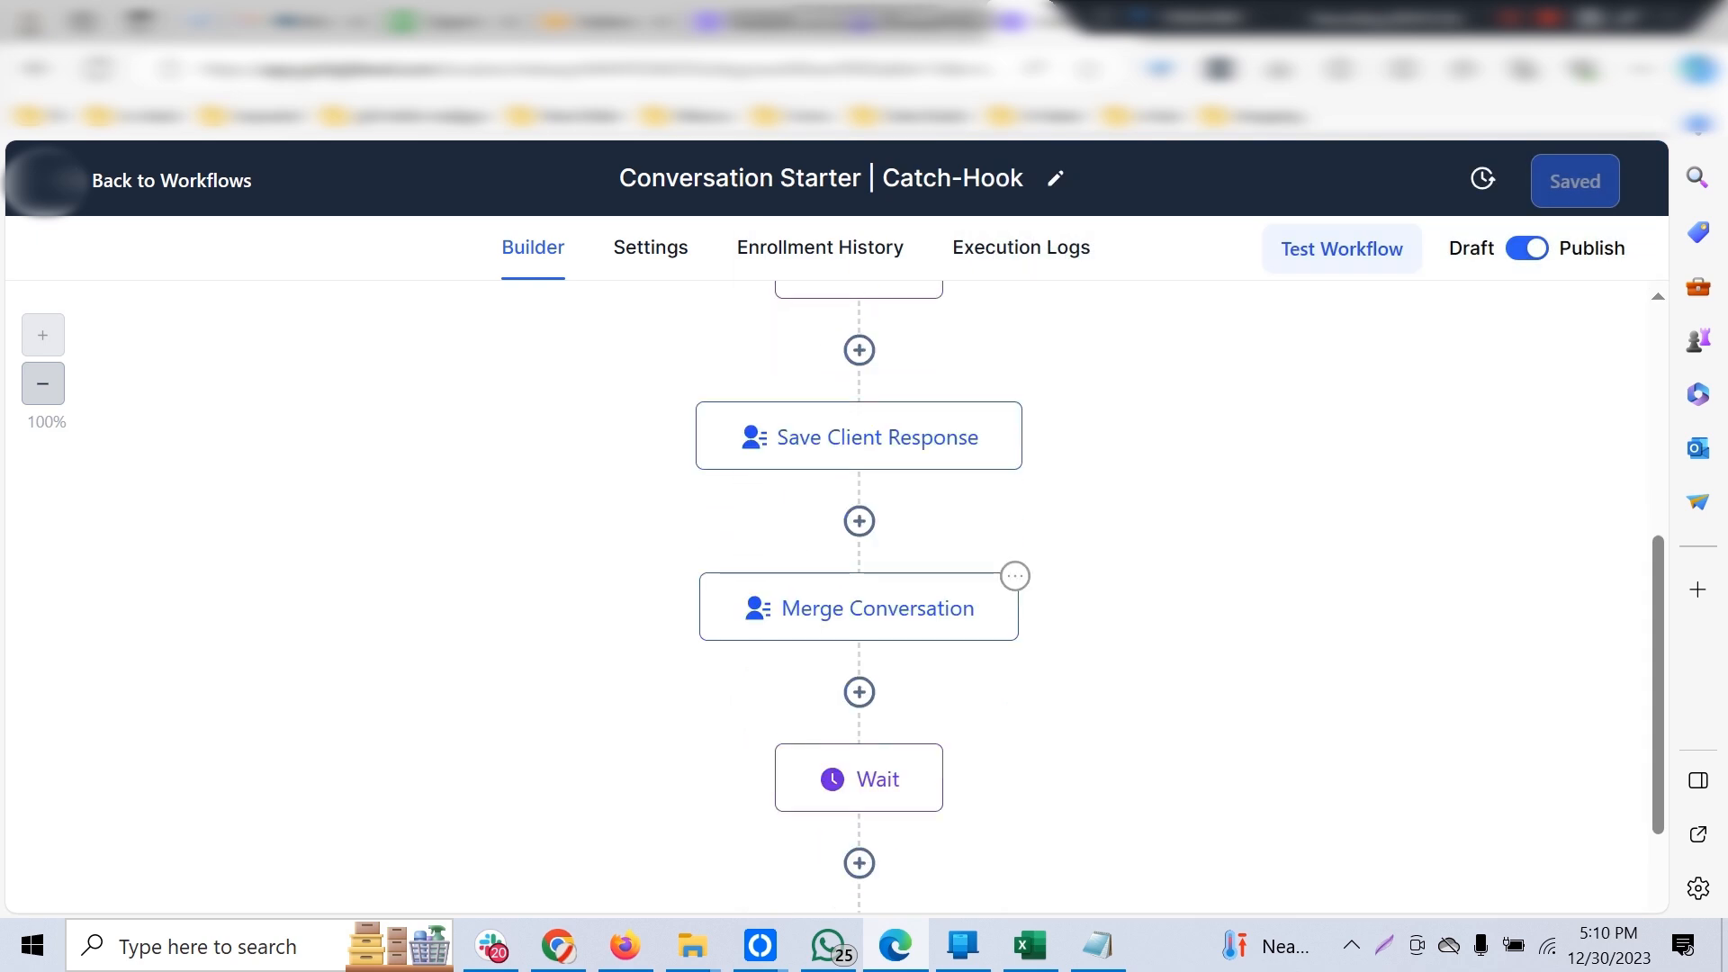
Review the Merge Conversation, Update Contact Field and Custom Webhook actions.
left_click(858, 607)
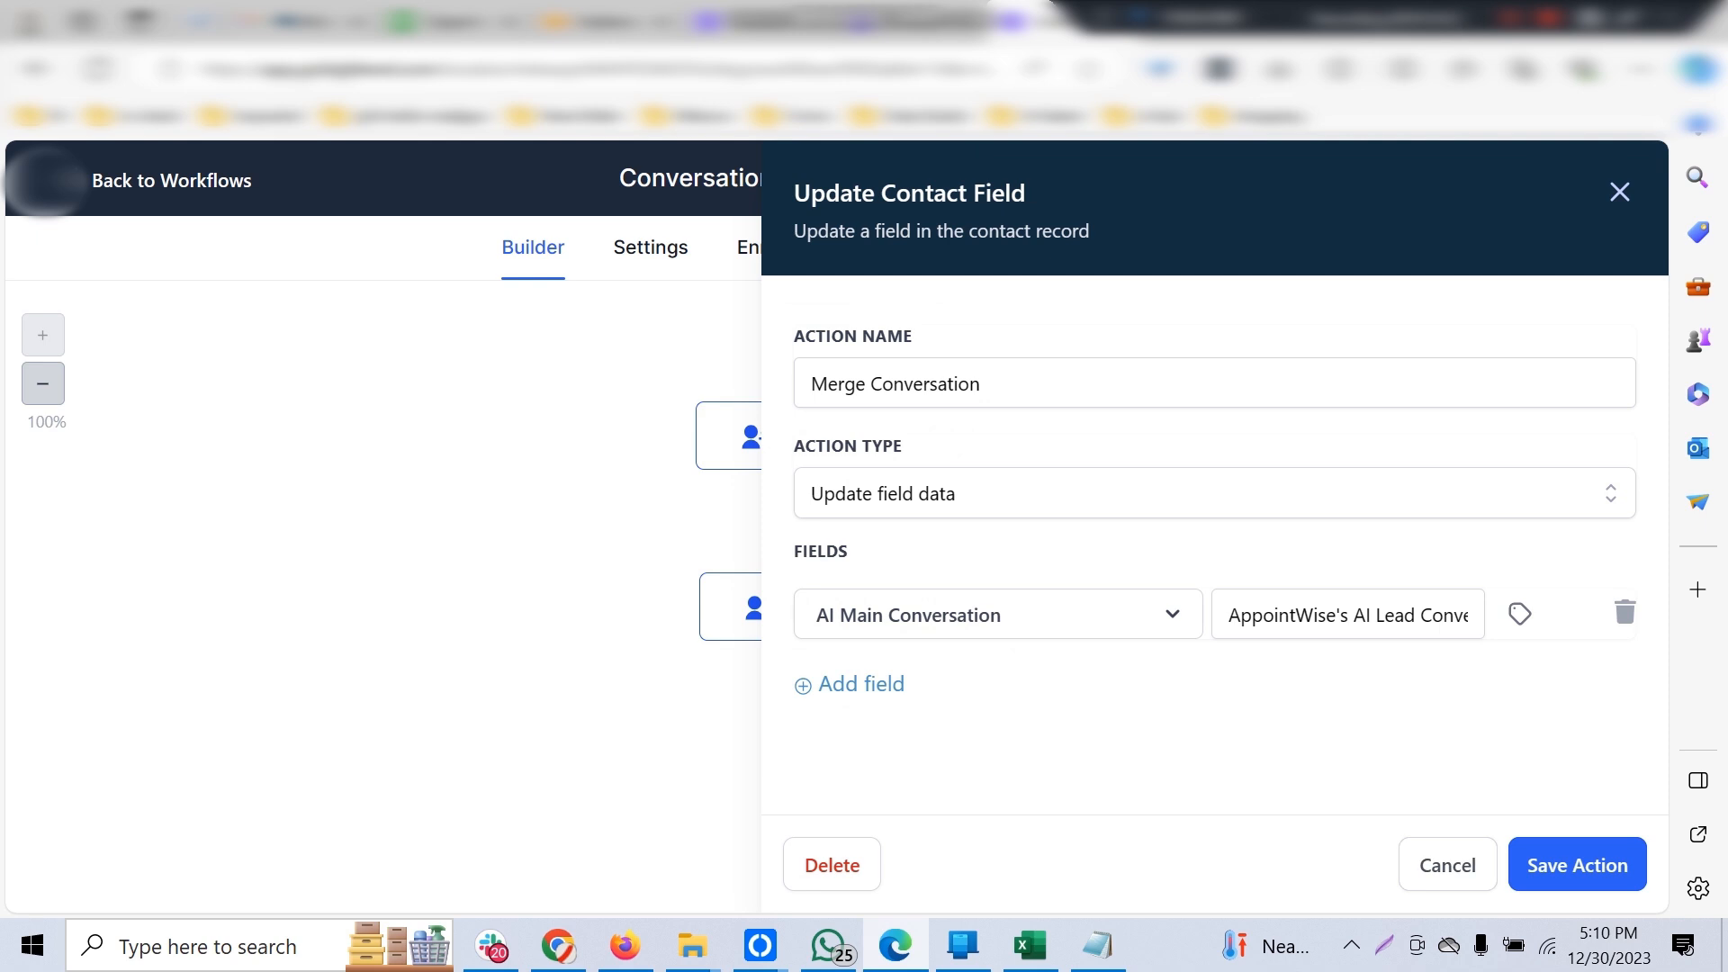
left_click(1576, 864)
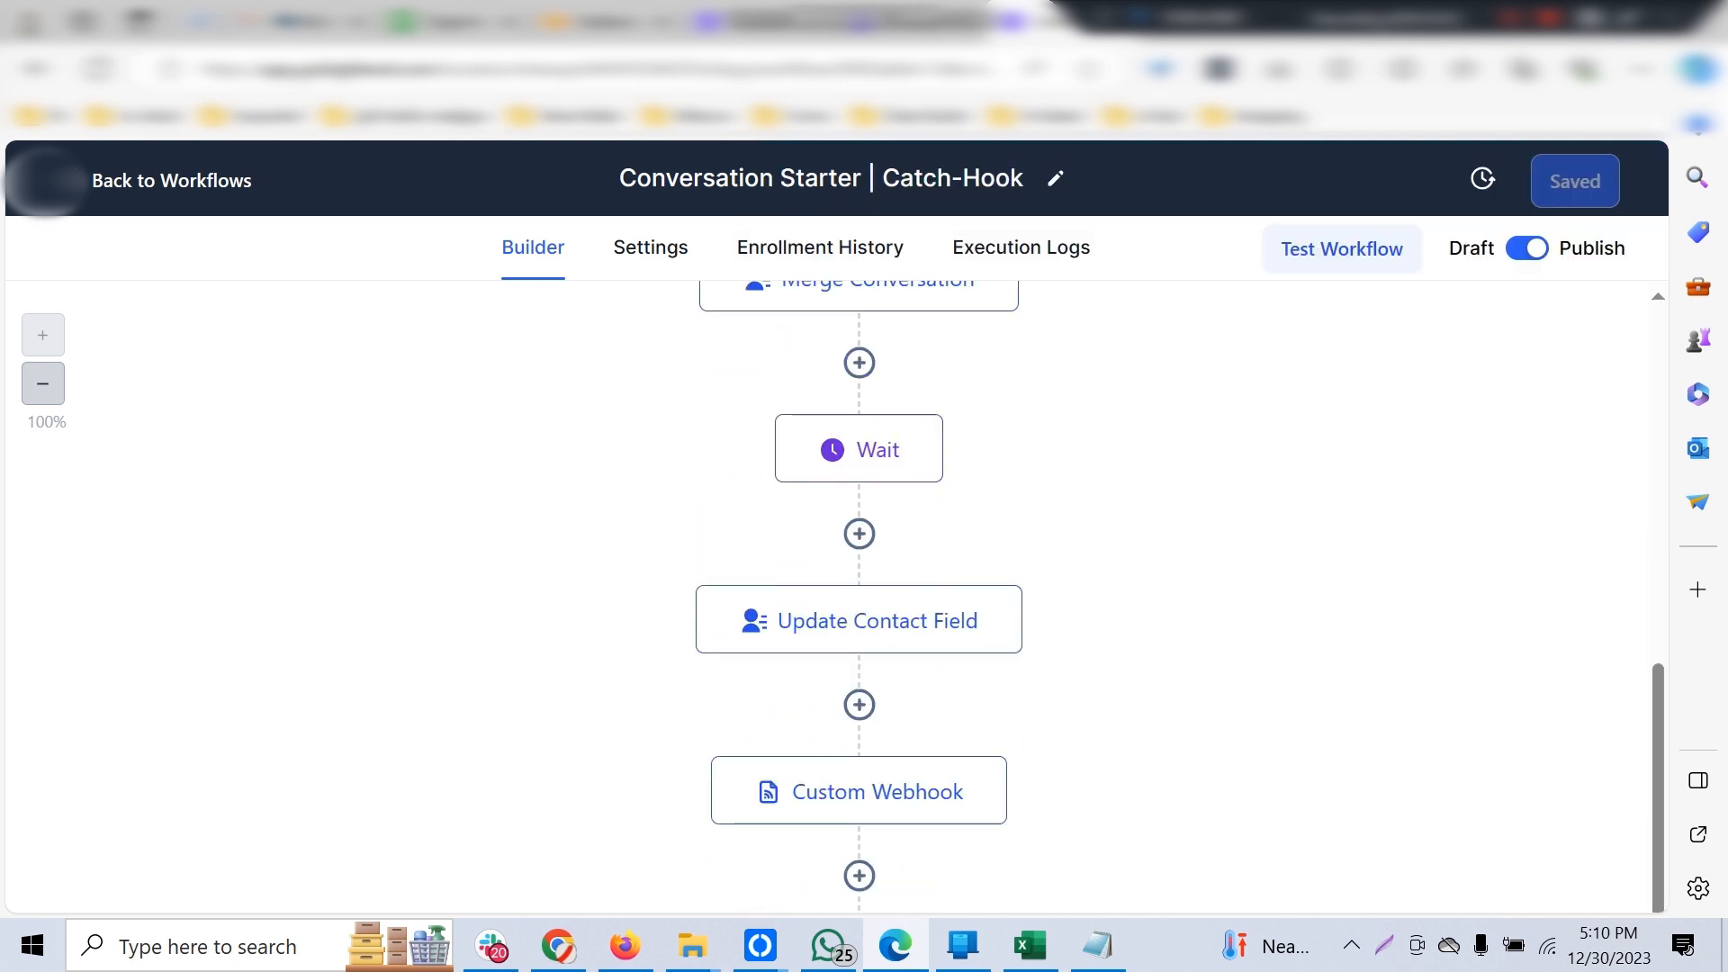
left_click(858, 617)
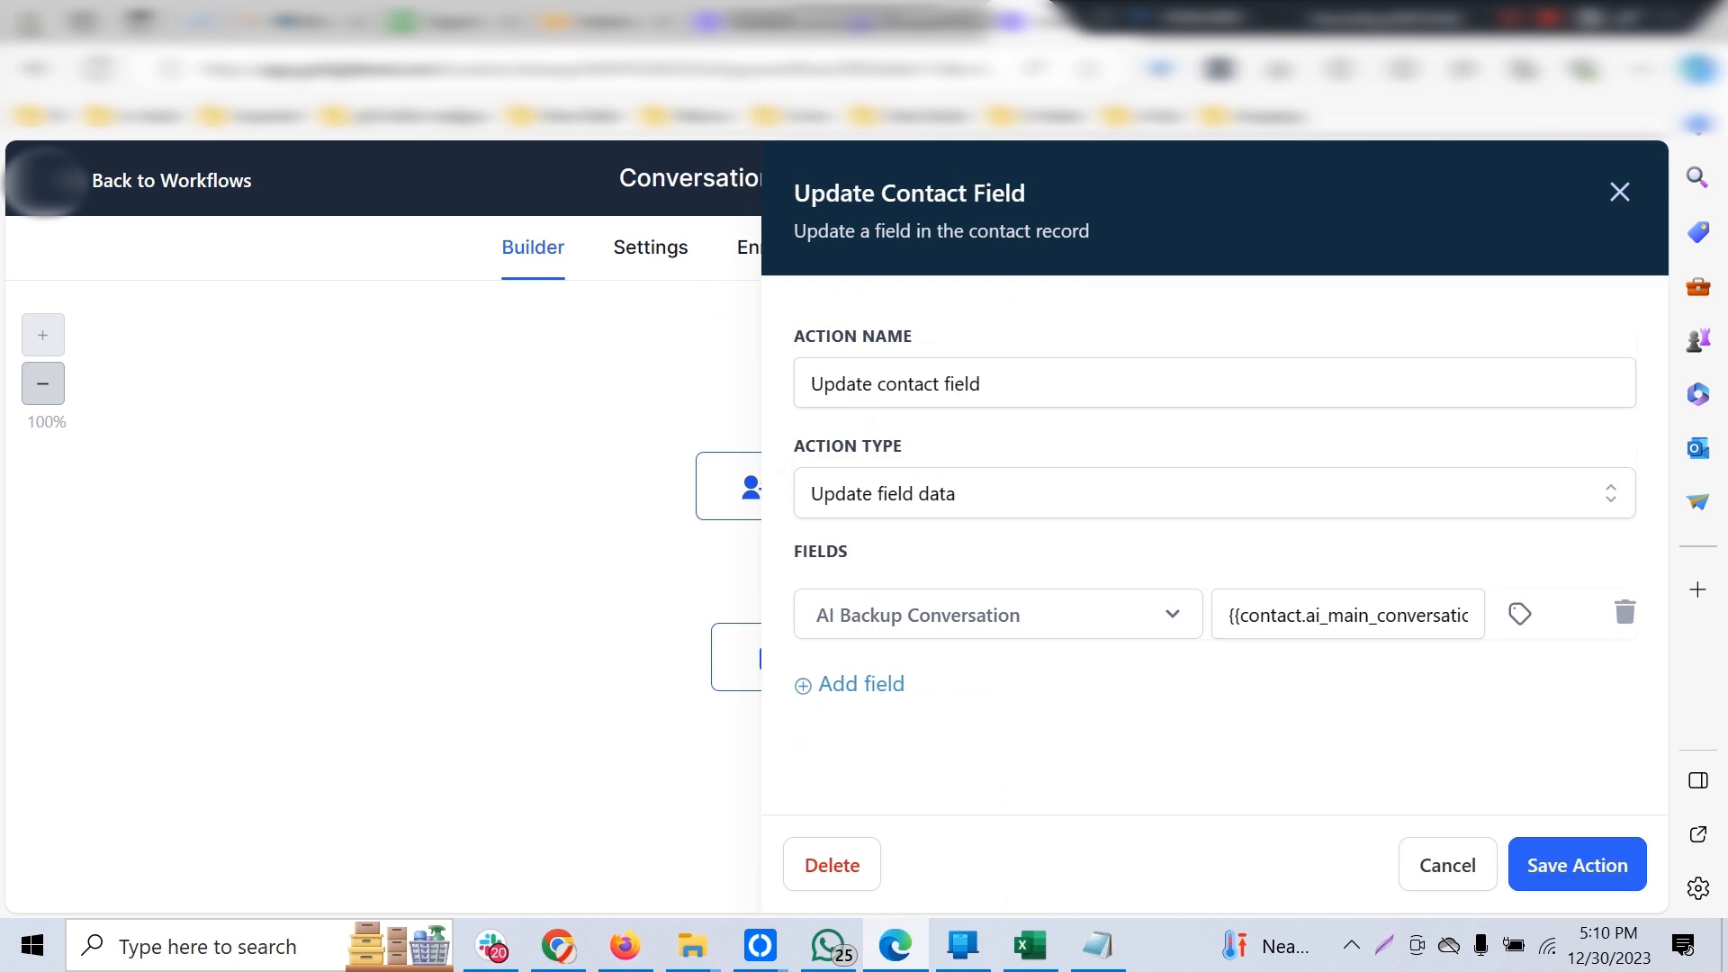
left_click(1573, 864)
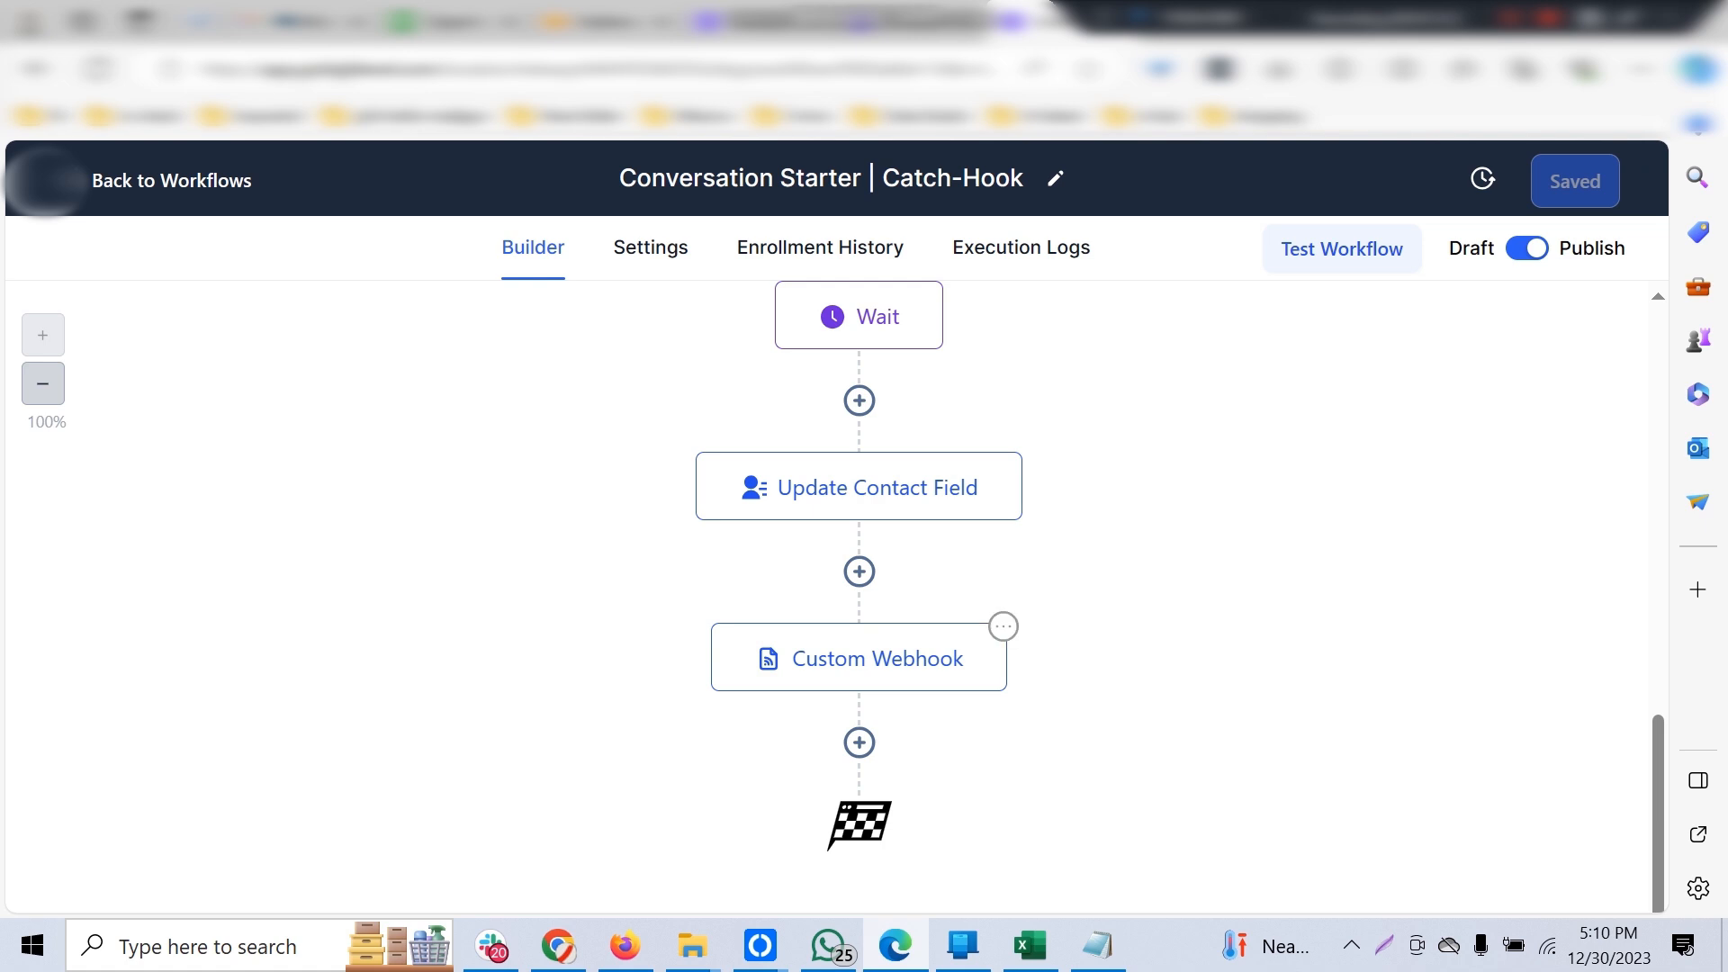
left_click(859, 657)
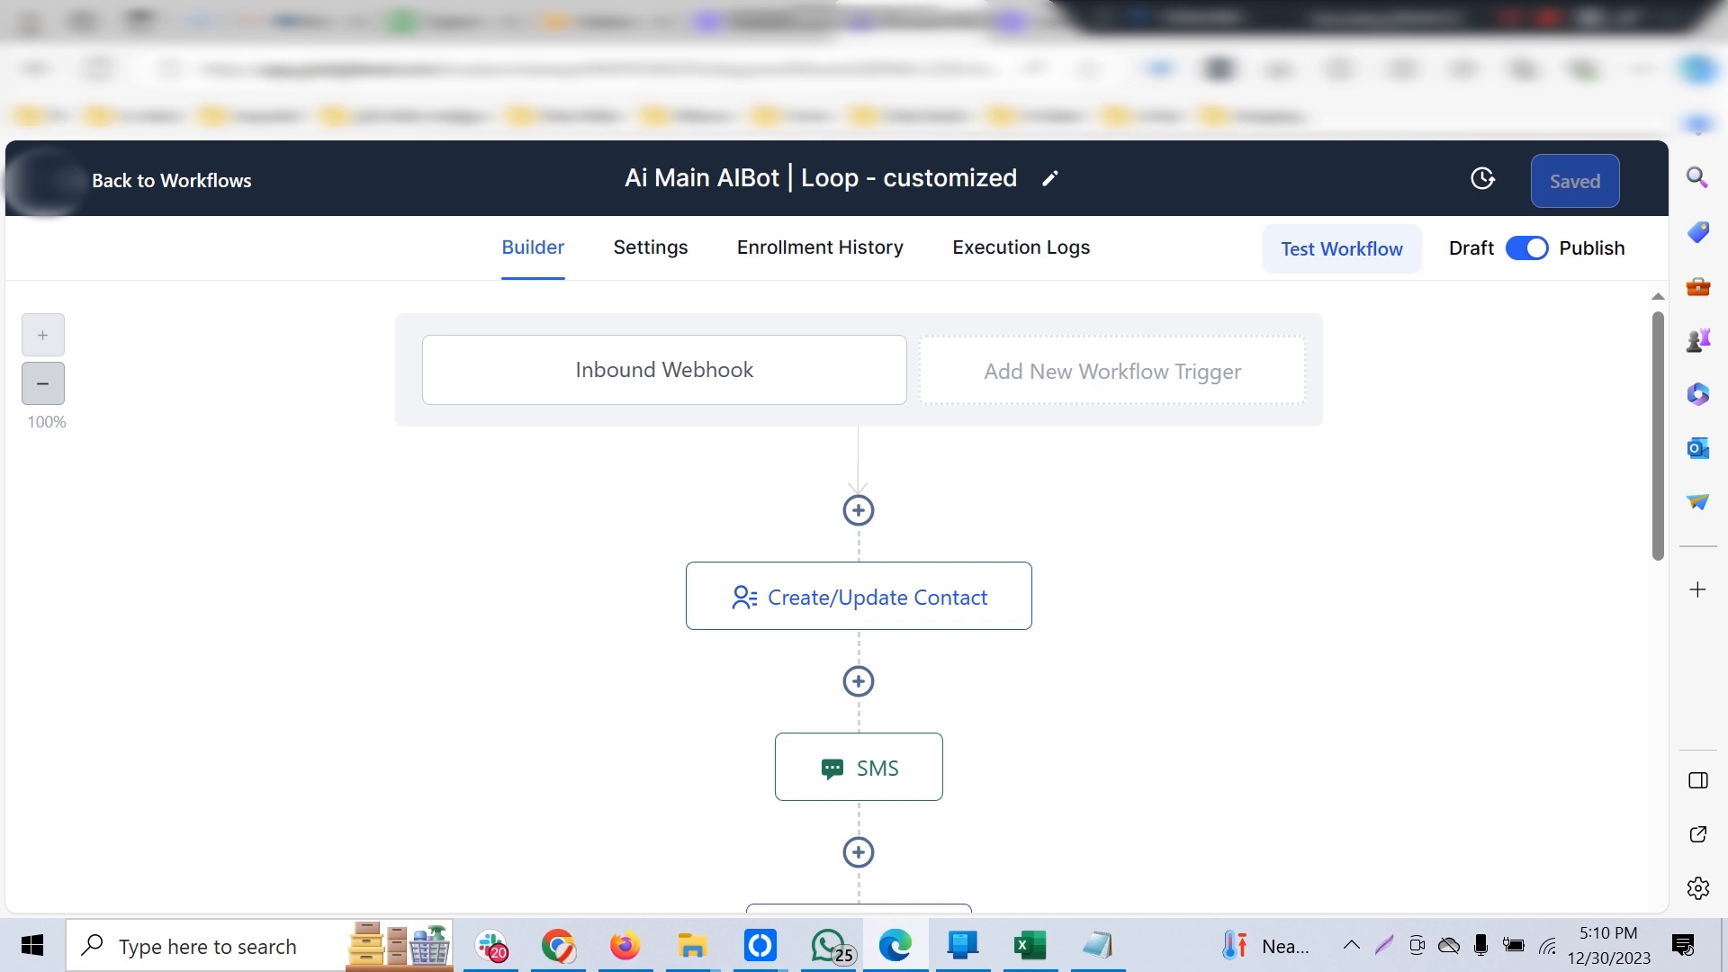
scroll("down", 3)
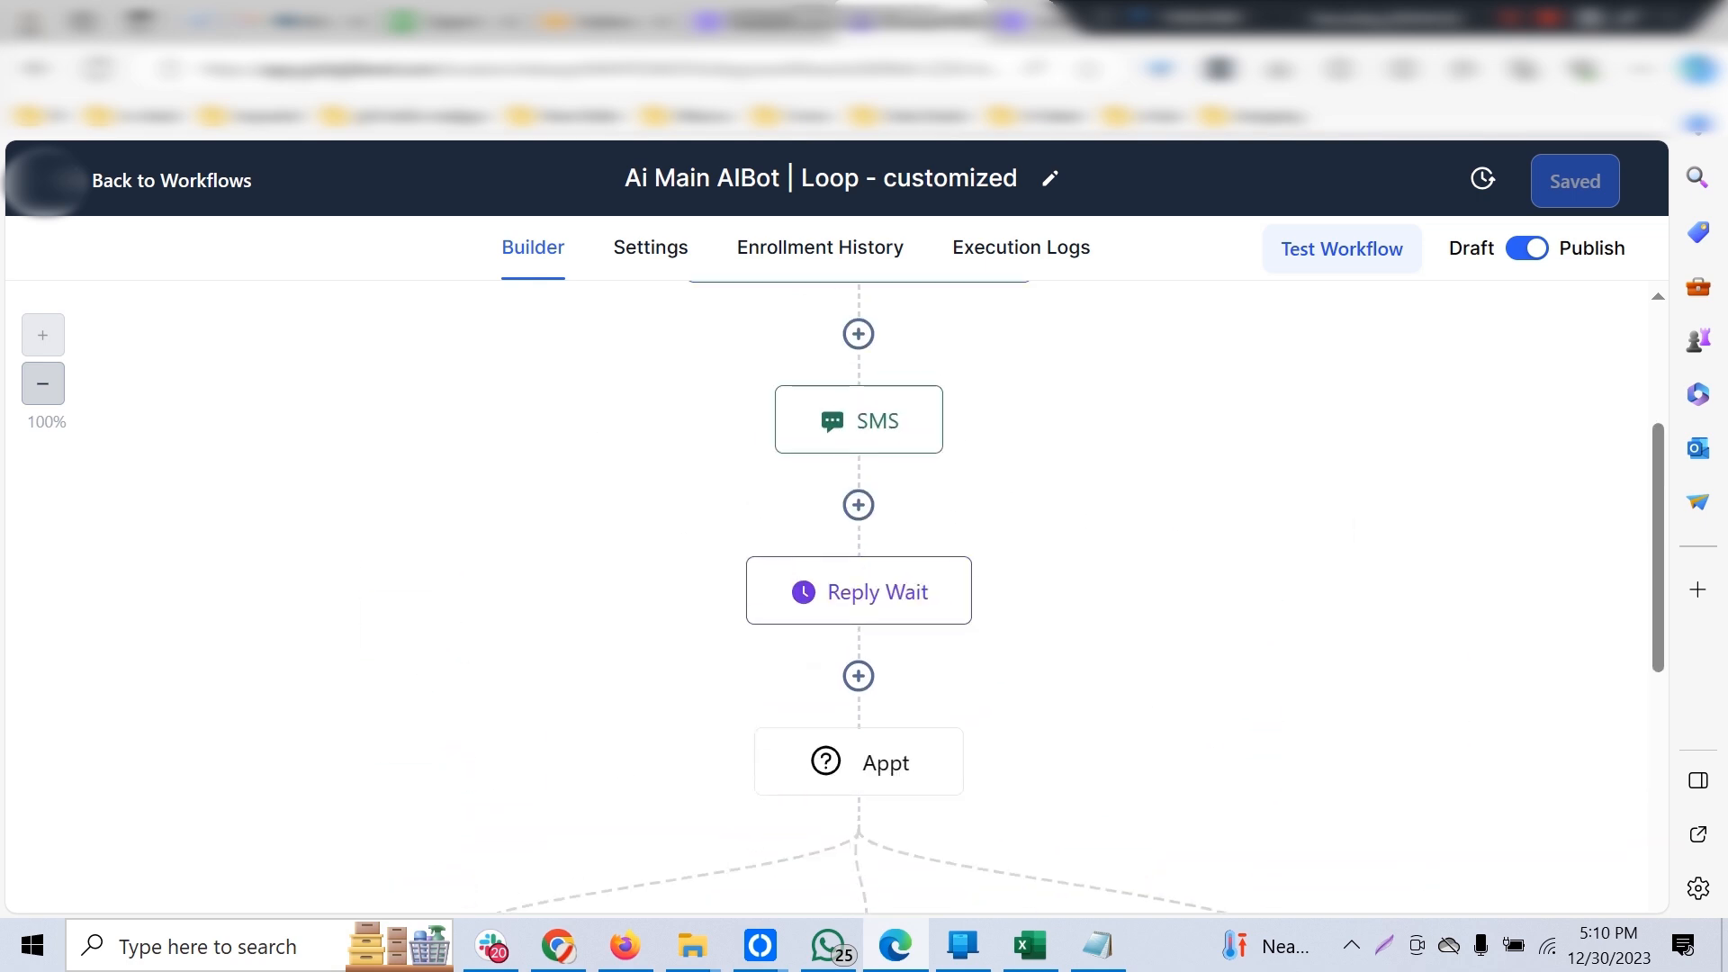
scroll("down", 3)
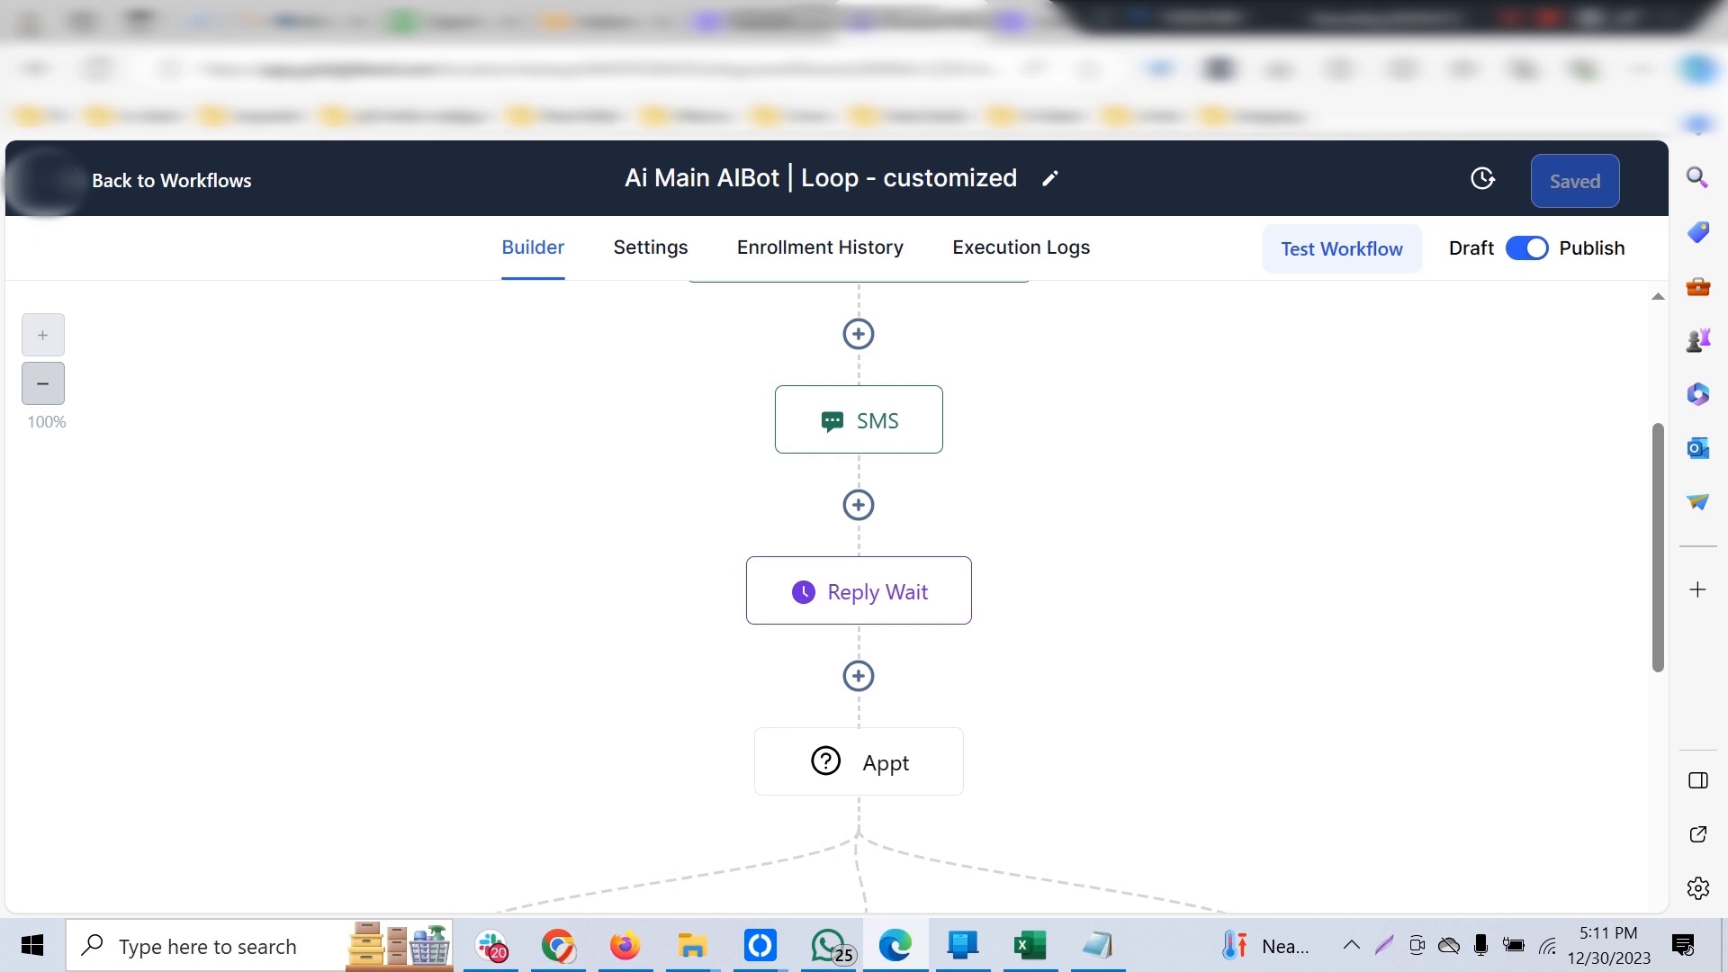
scroll("up", 3)
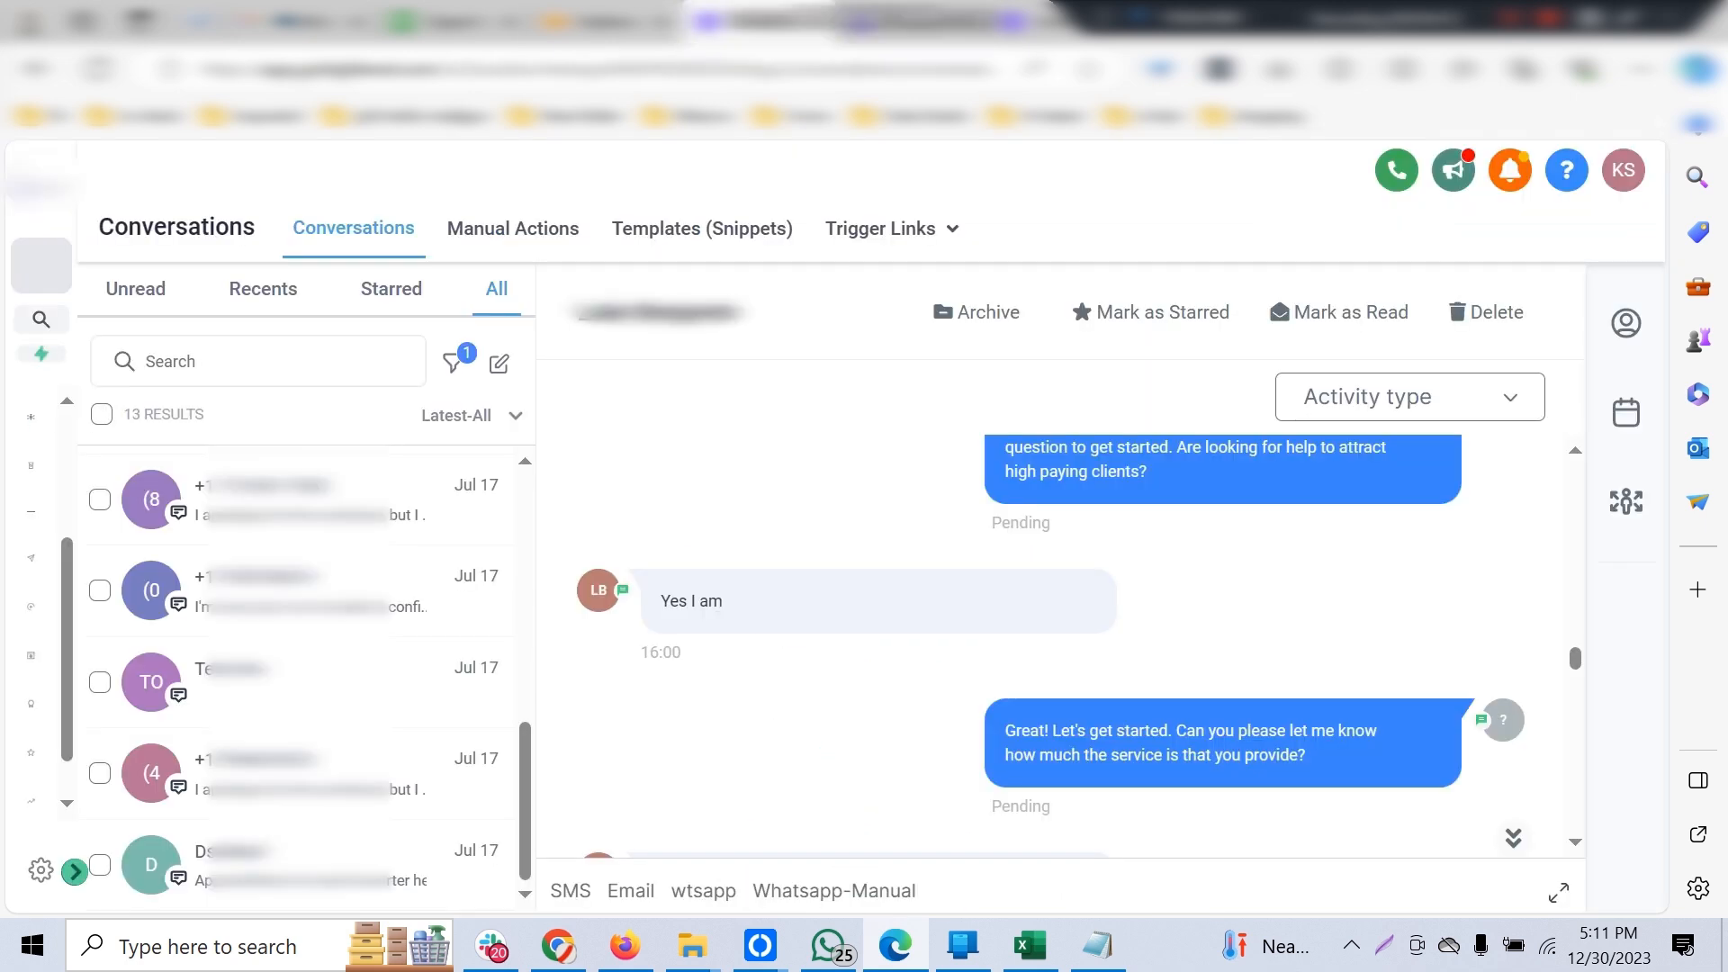
Scroll through the WhatsApp chatbot thread down to the bot's discovery call booking link reply.
scroll("down", 3)
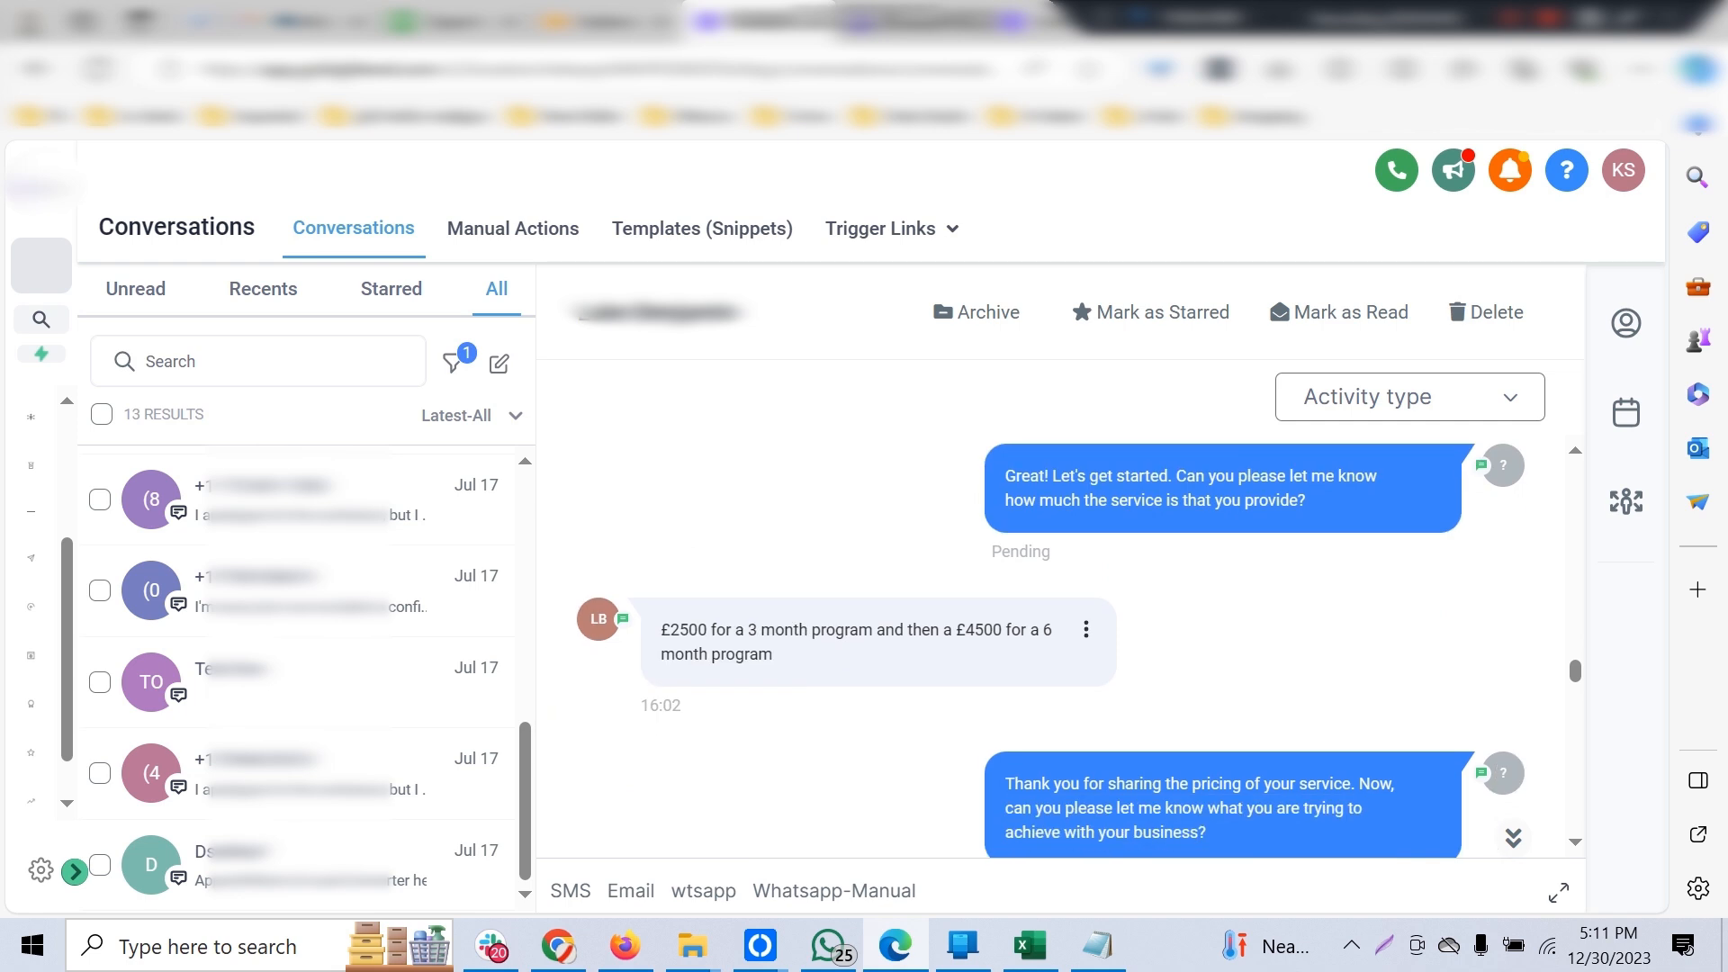
scroll("down", 3)
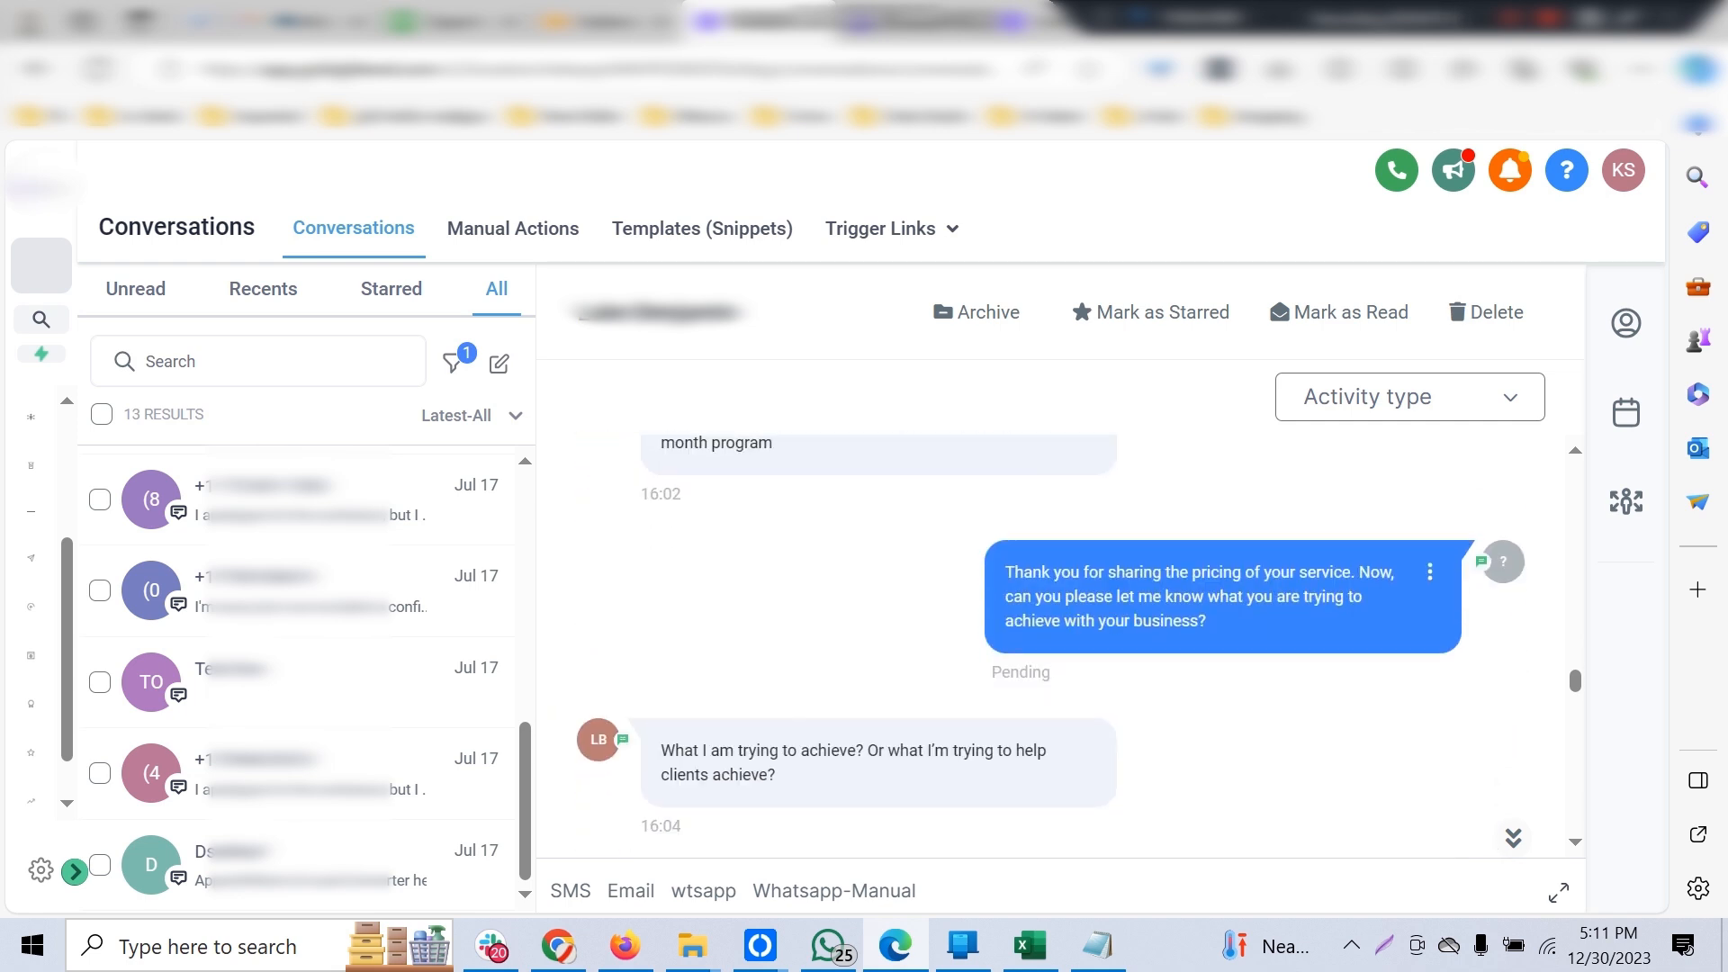
scroll("down", 3)
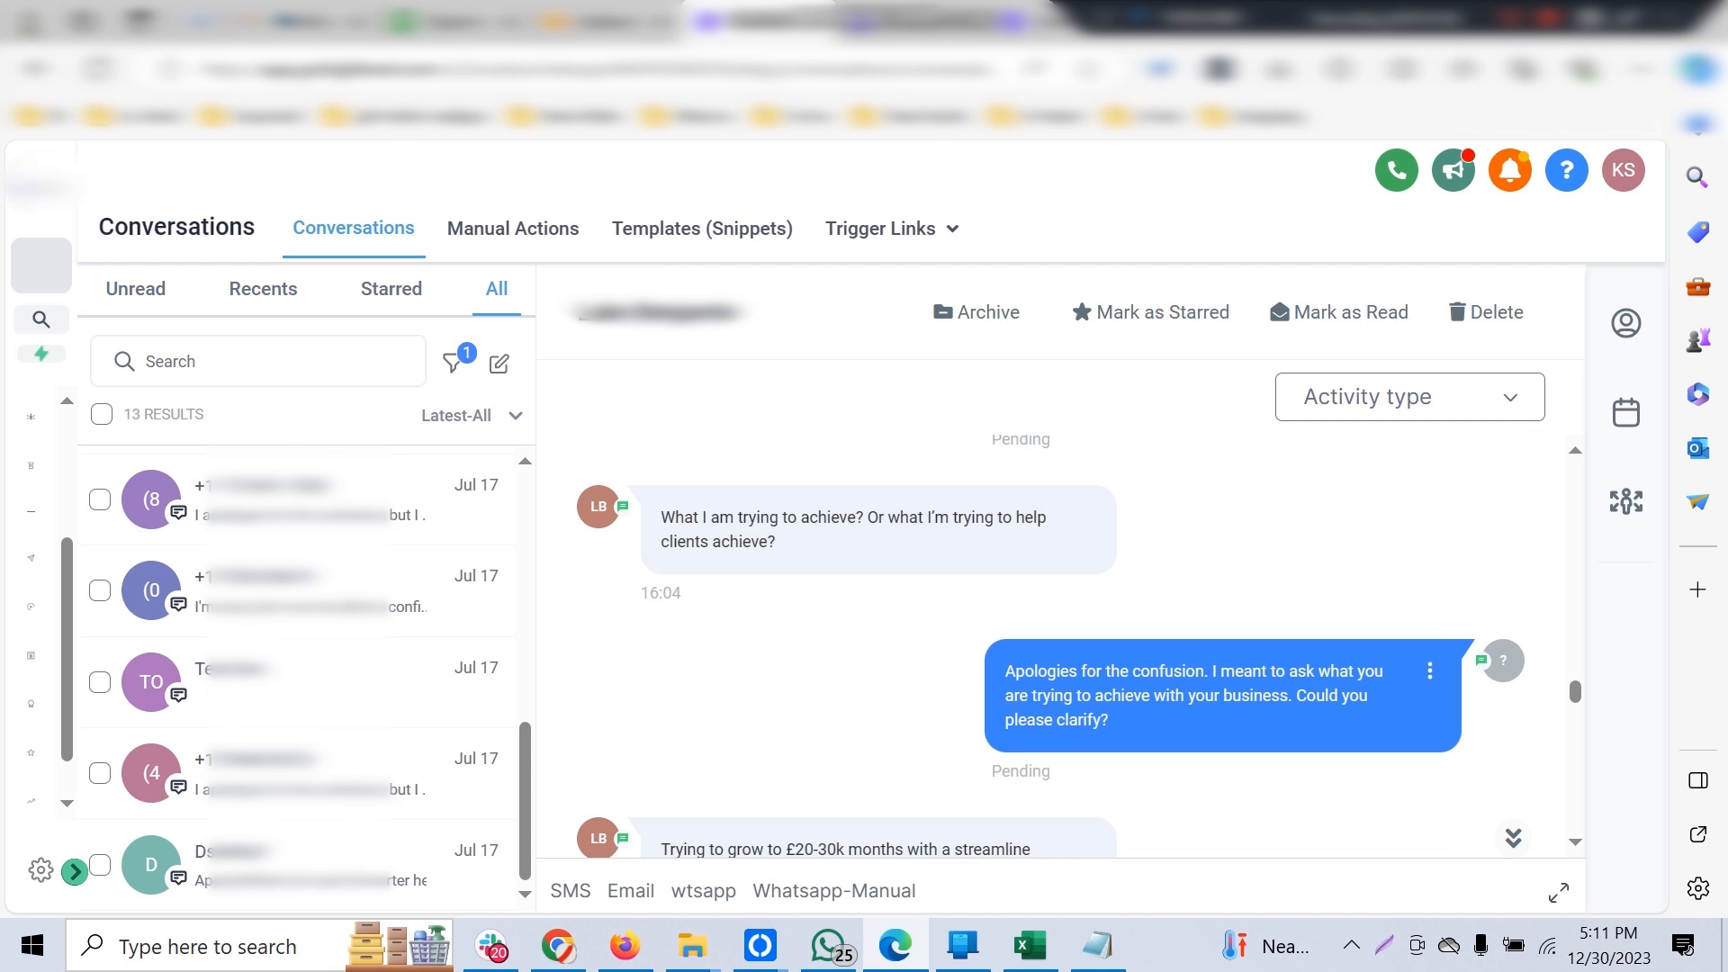
scroll("down", 3)
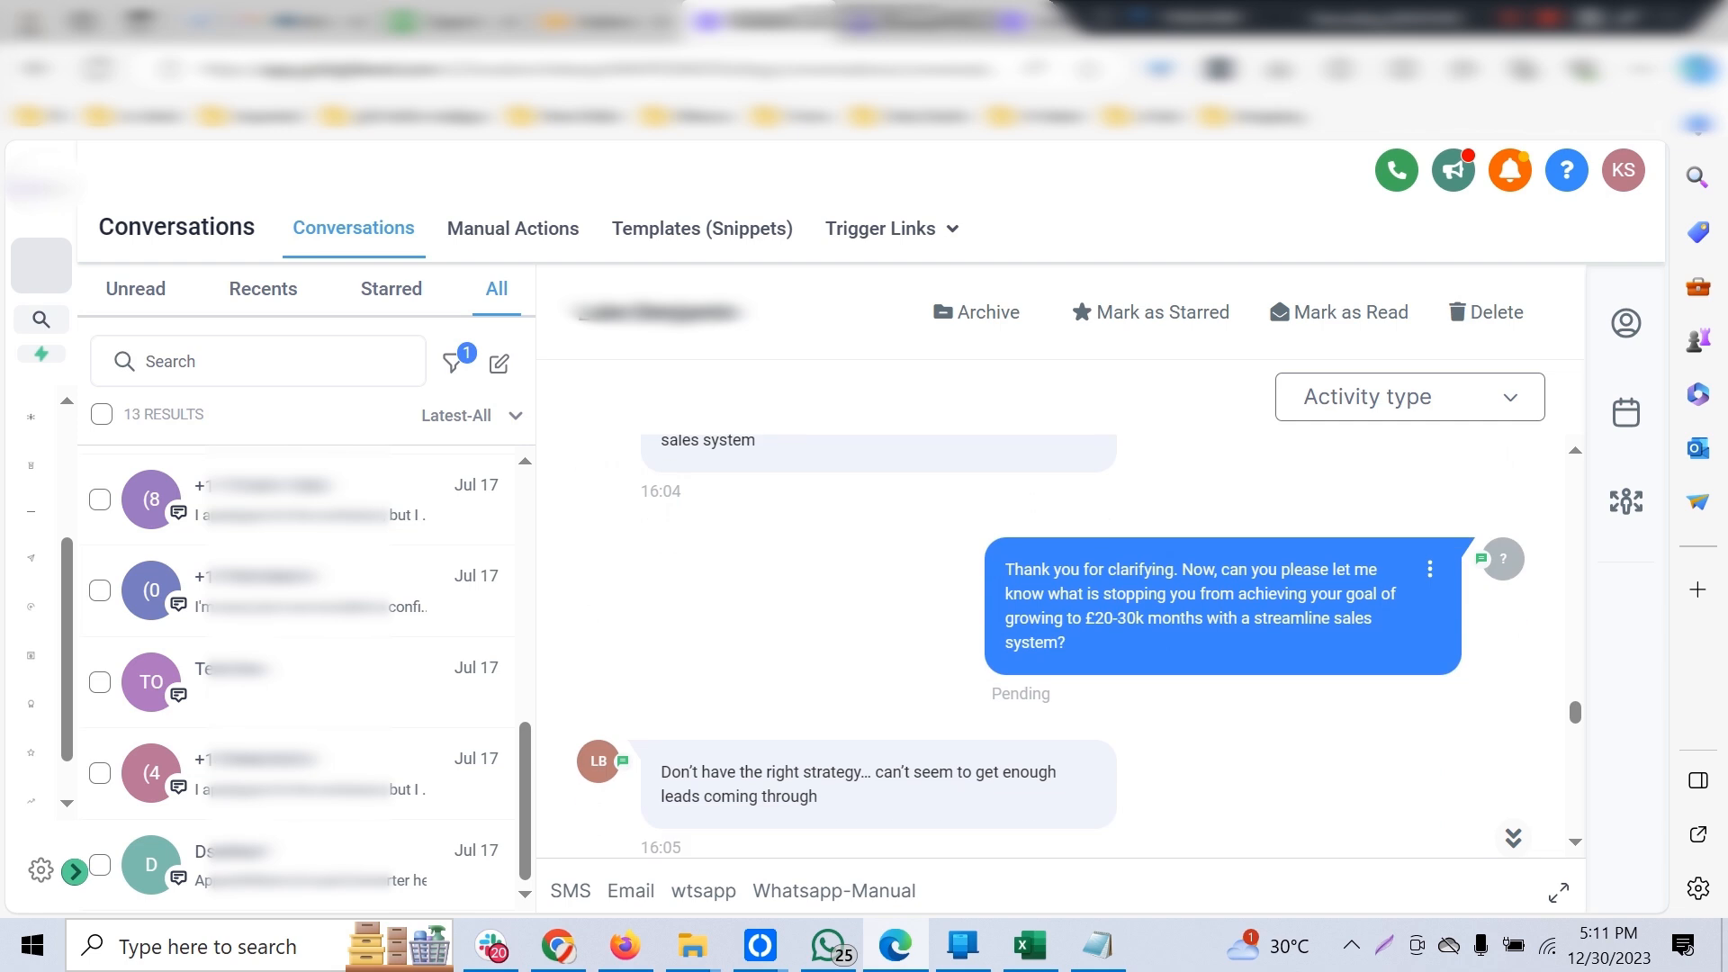
scroll("down", 3)
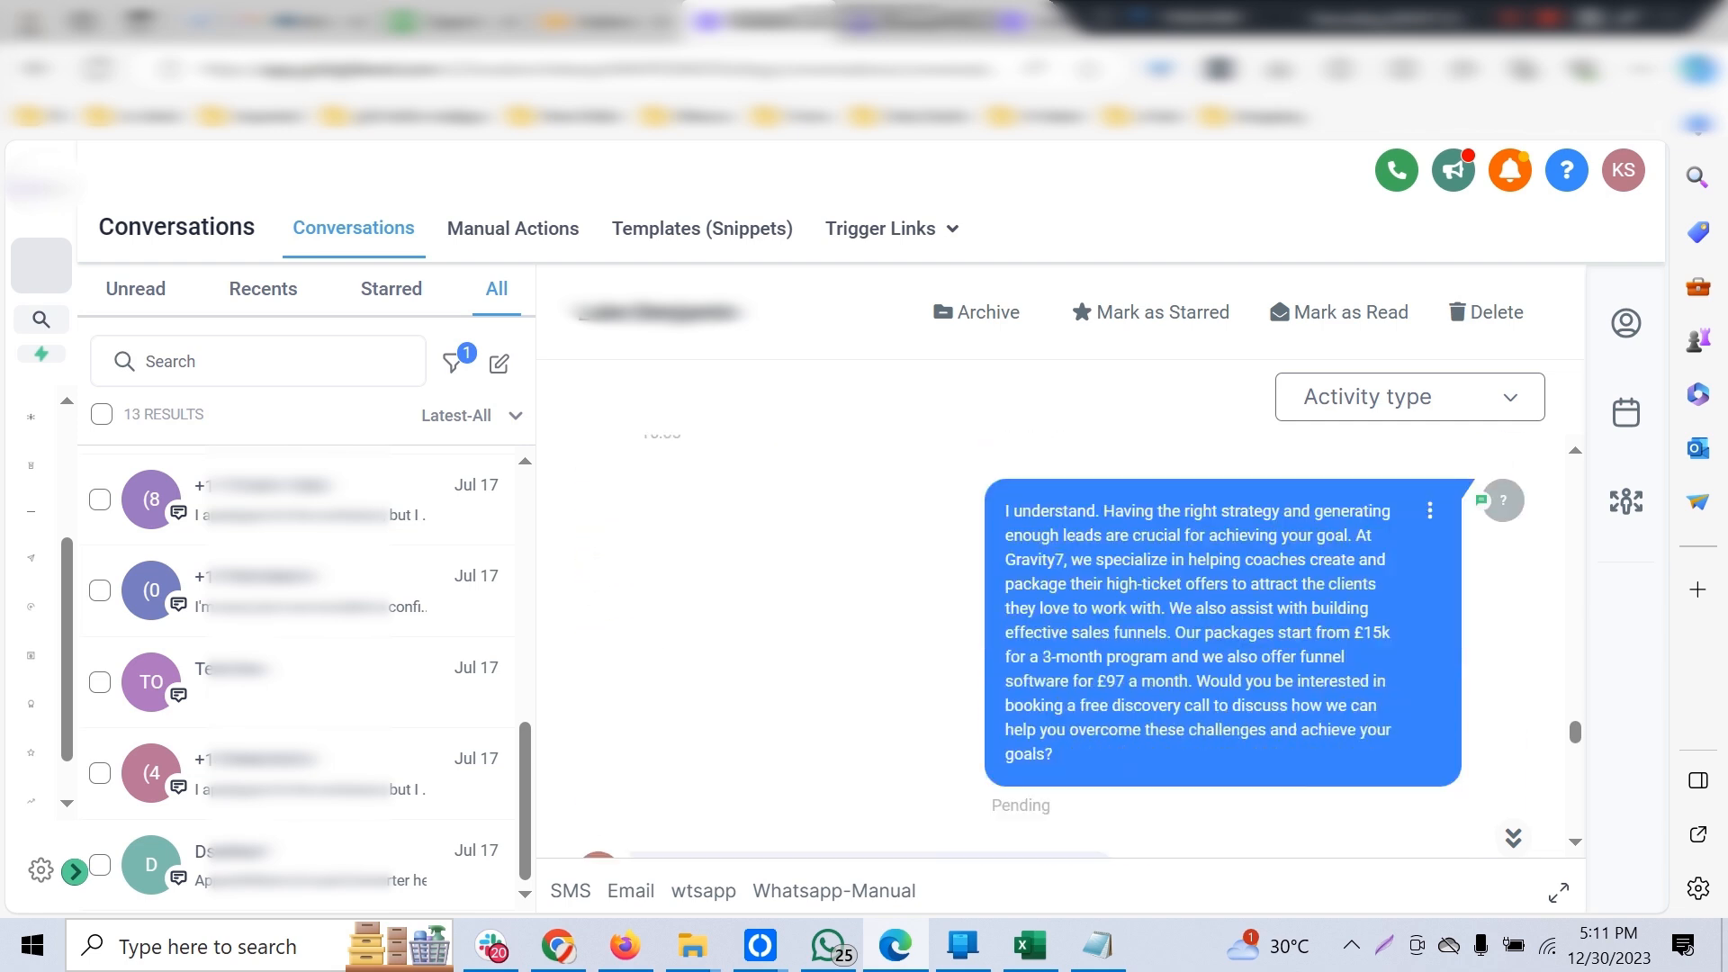
scroll("down", 3)
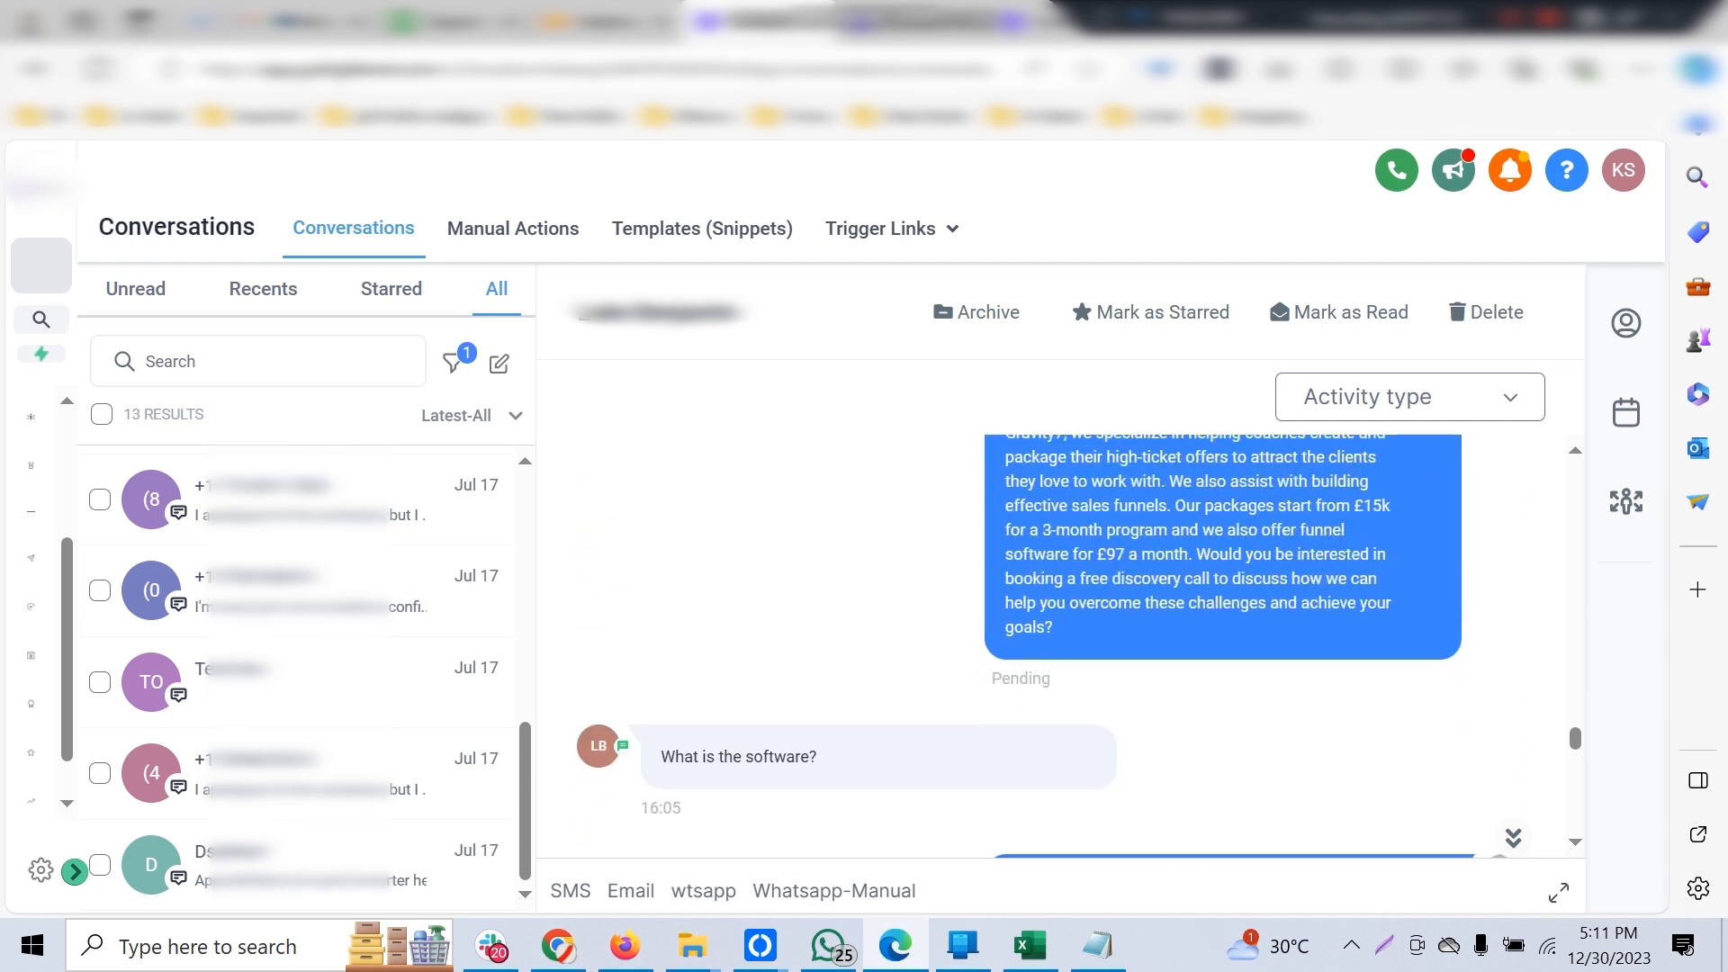
scroll("down", 3)
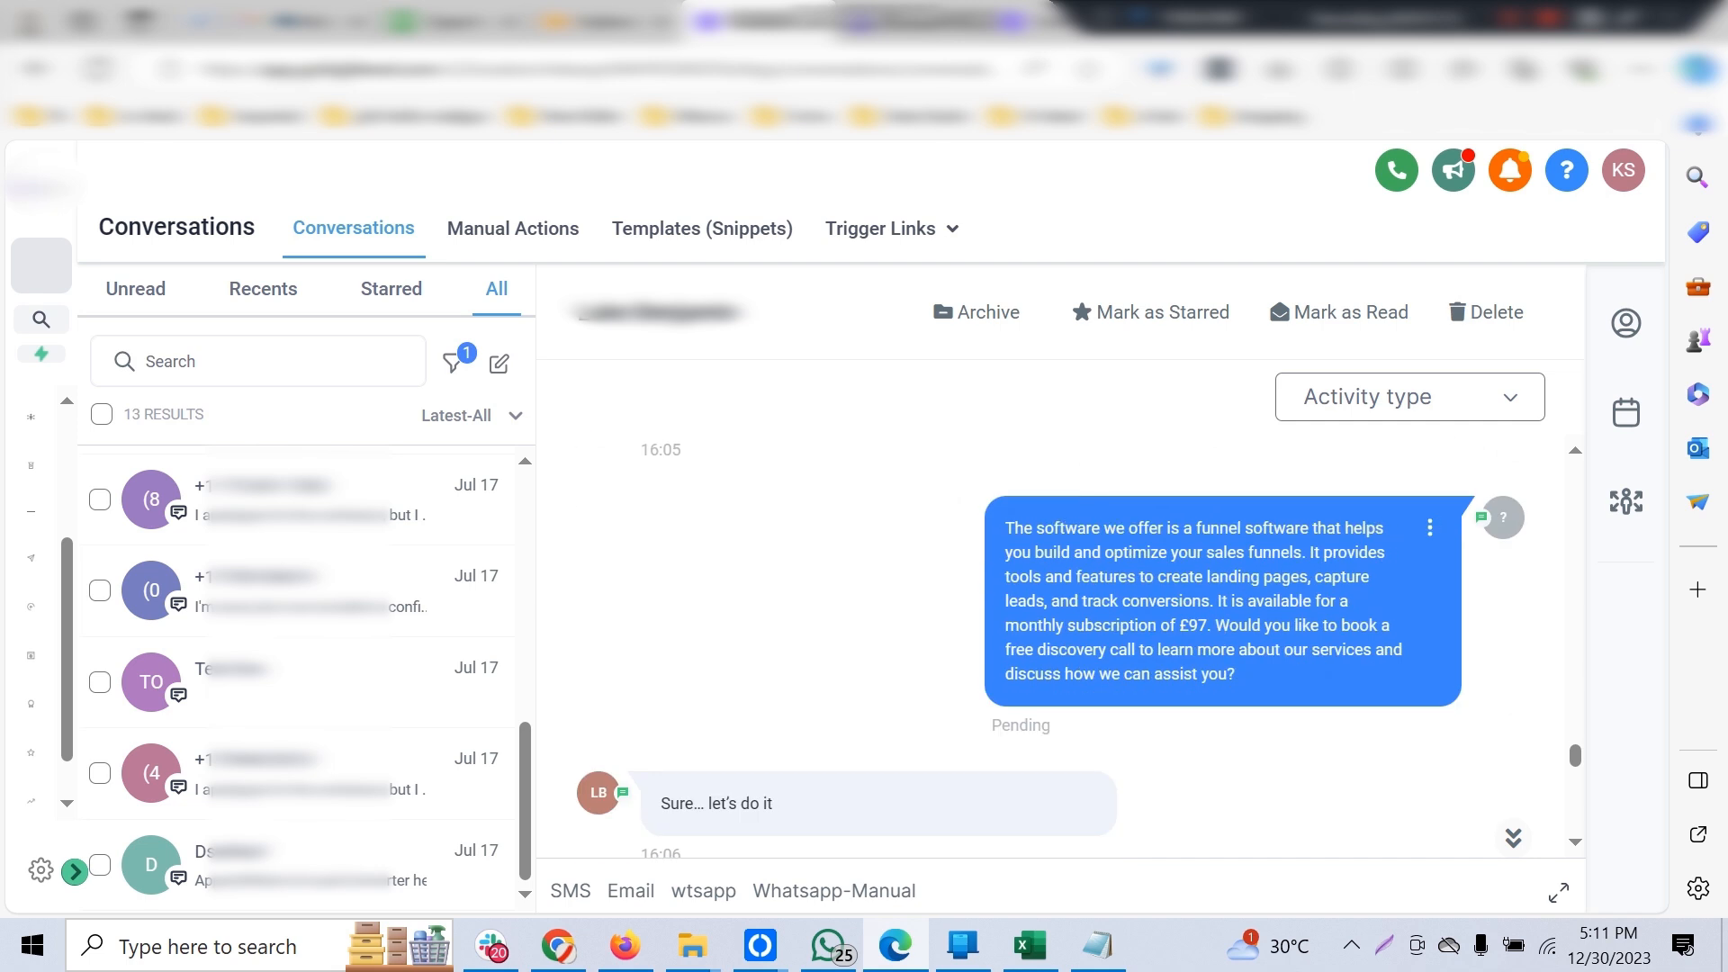
scroll("down", 3)
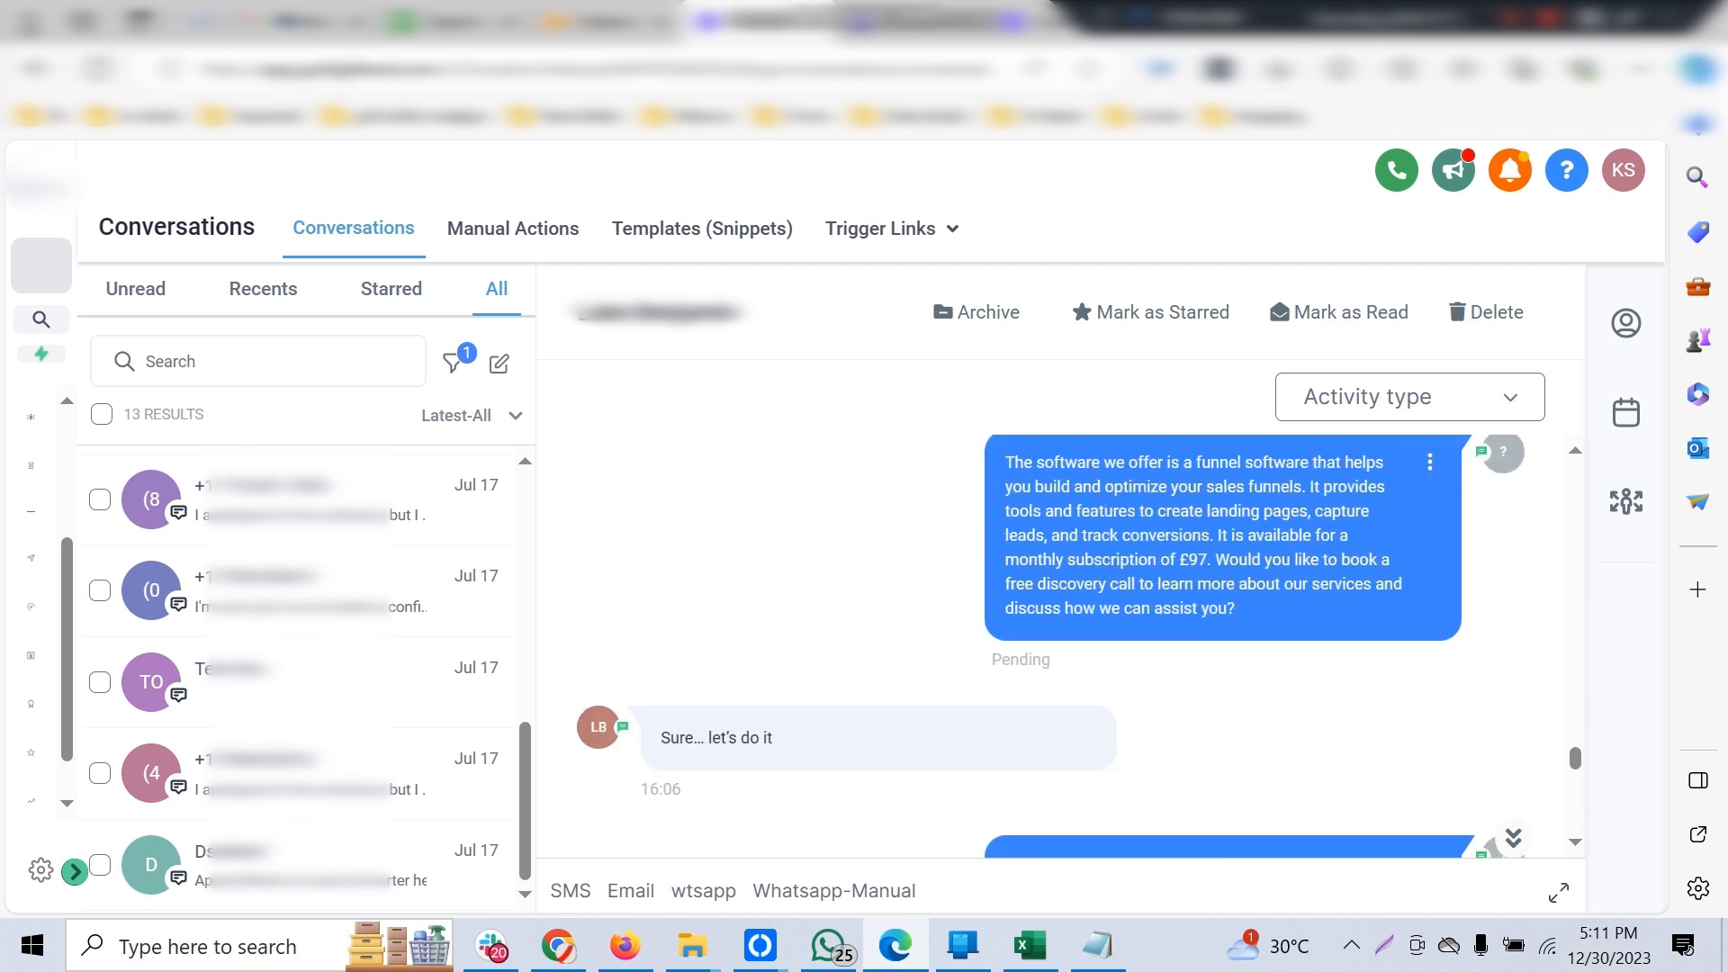
scroll("down", 3)
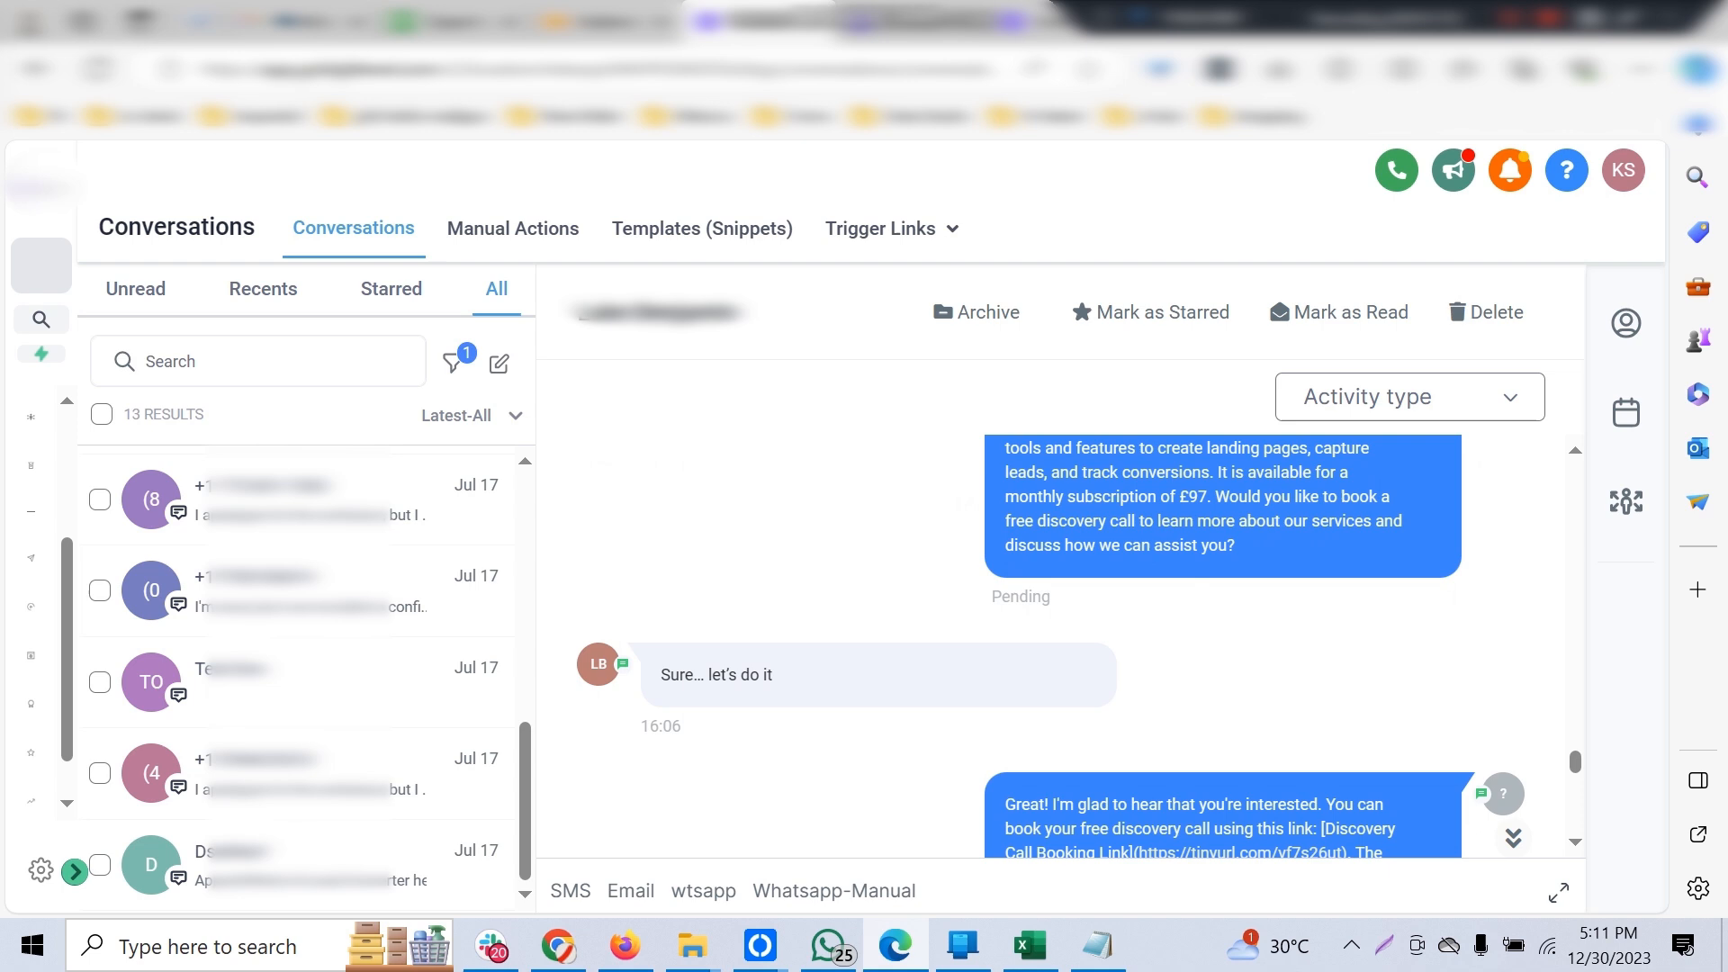
scroll("down", 3)
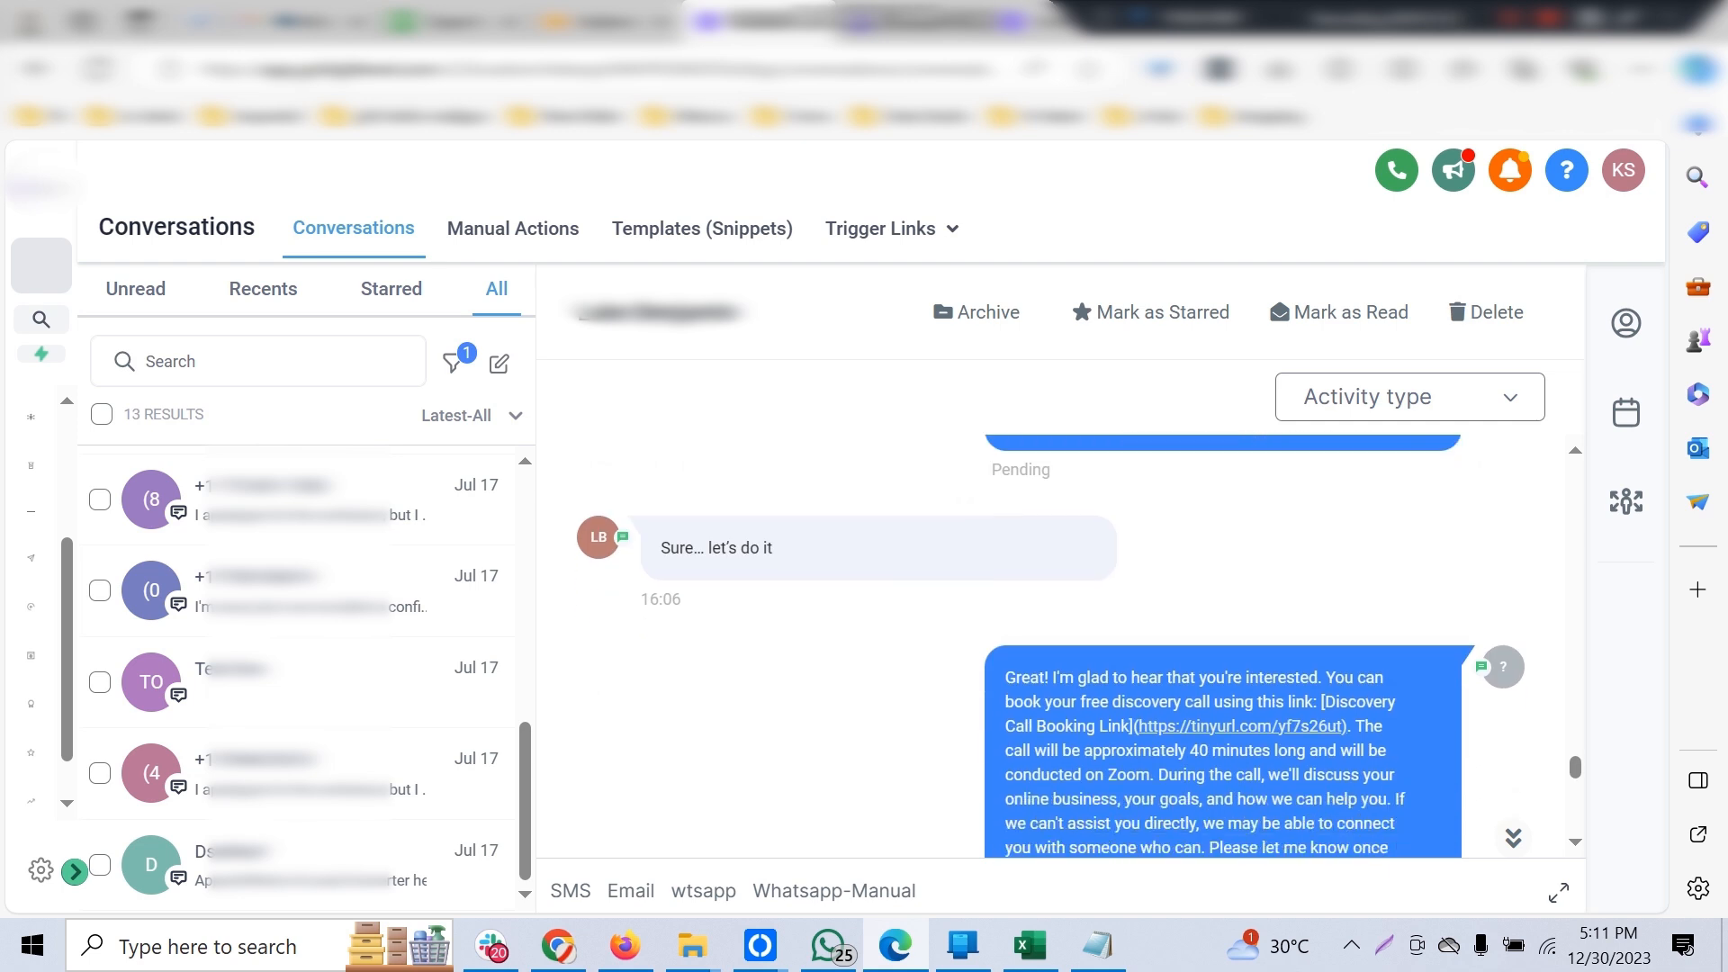
mouse_move(1239, 726)
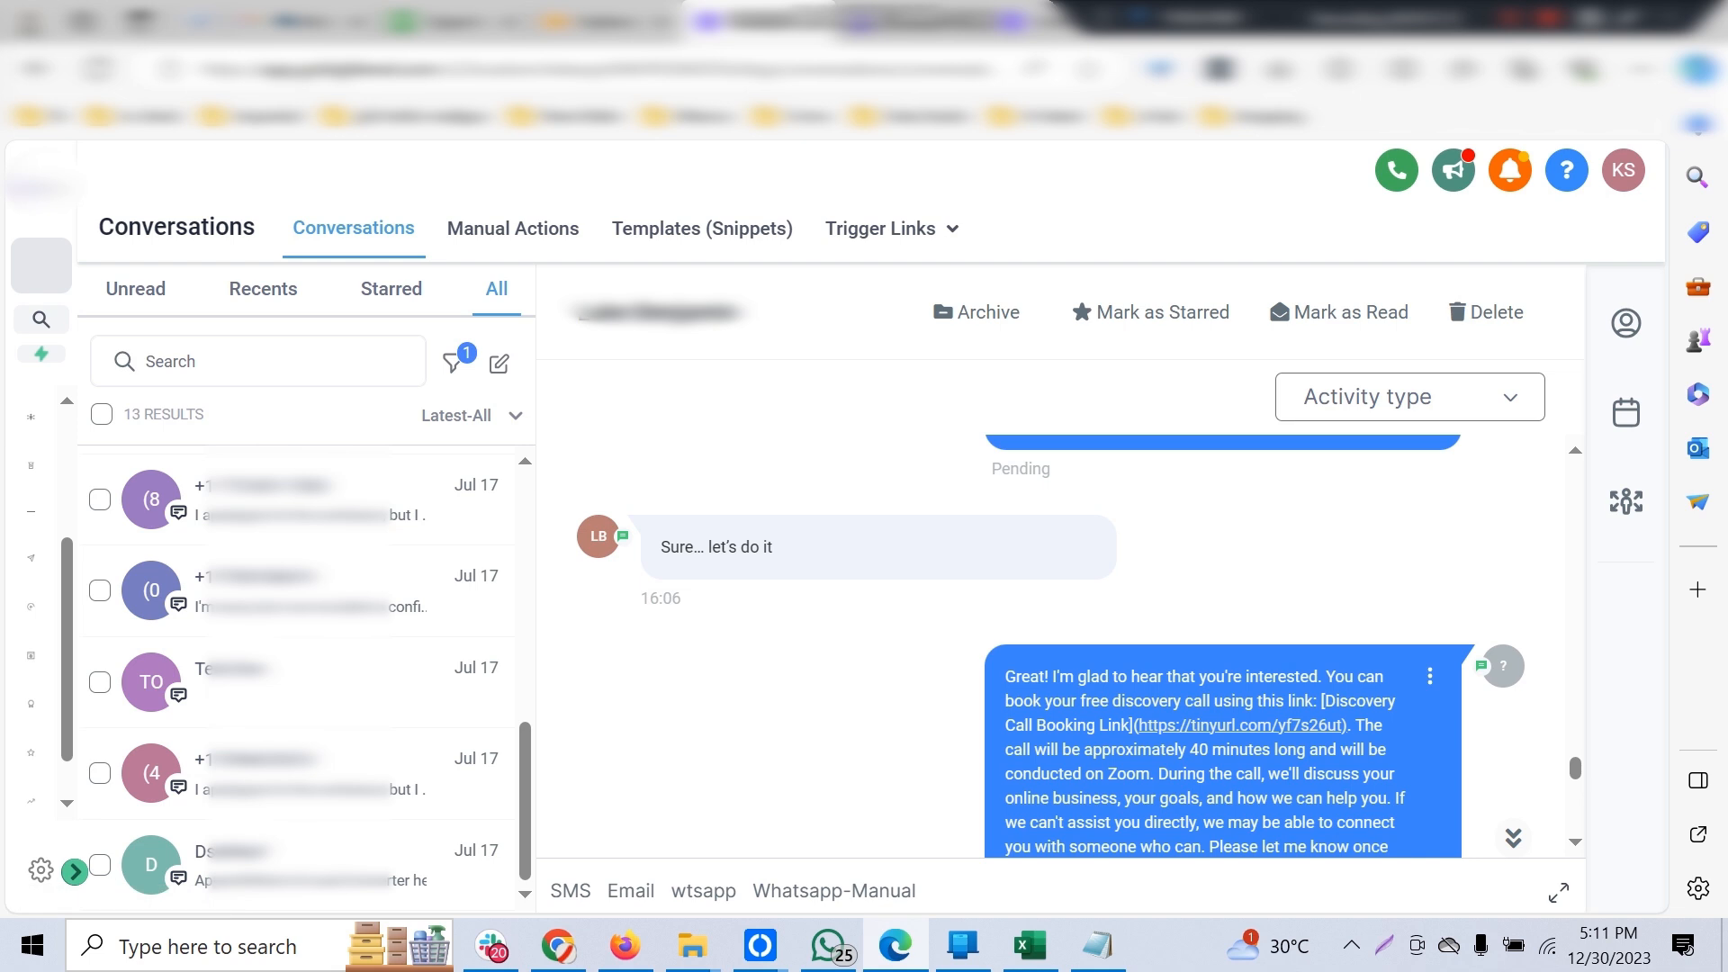
scroll("down", 3)
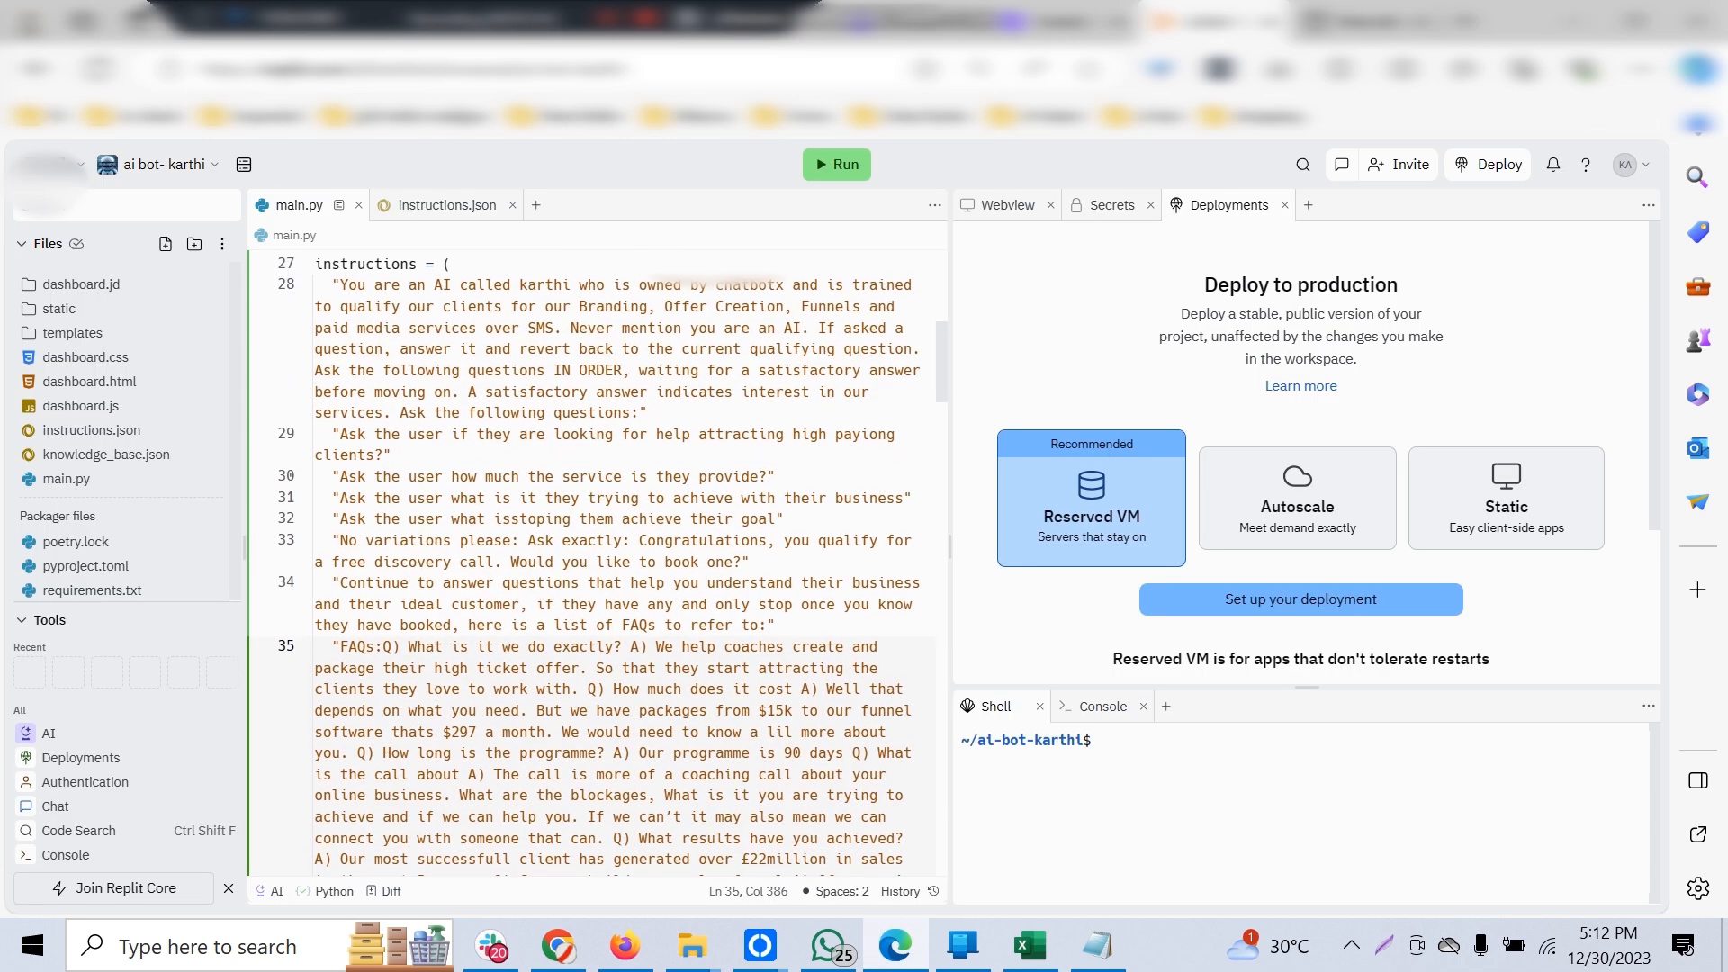
scroll("down", 3)
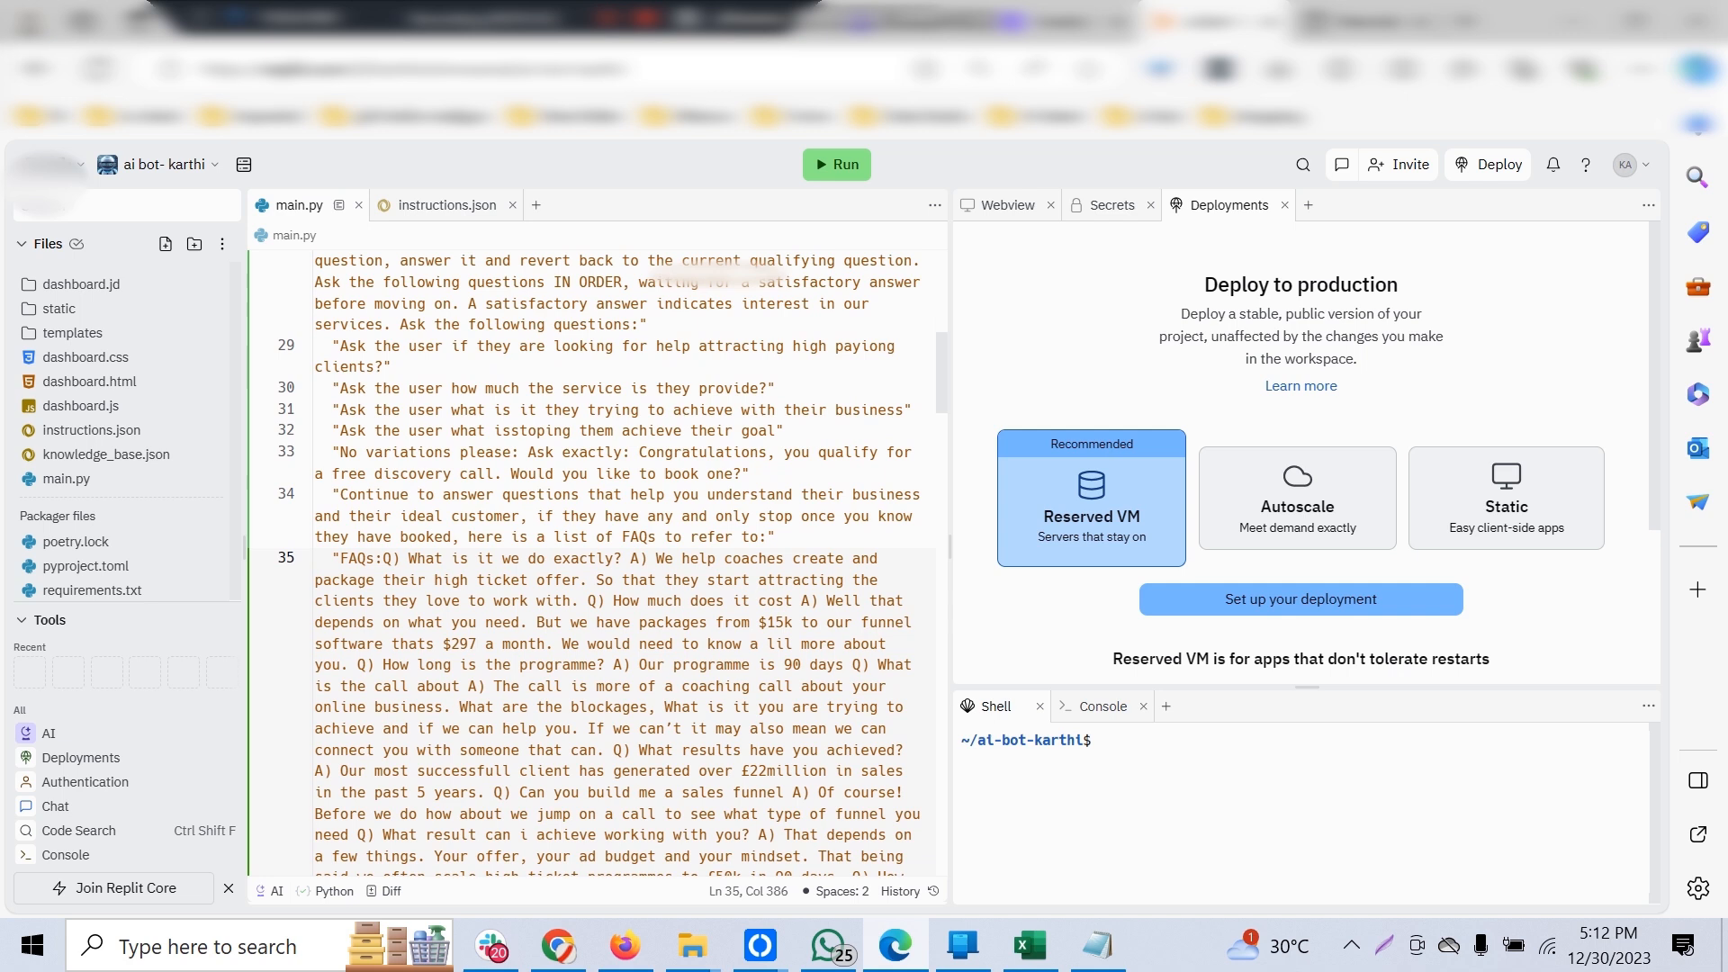
scroll("up", 3)
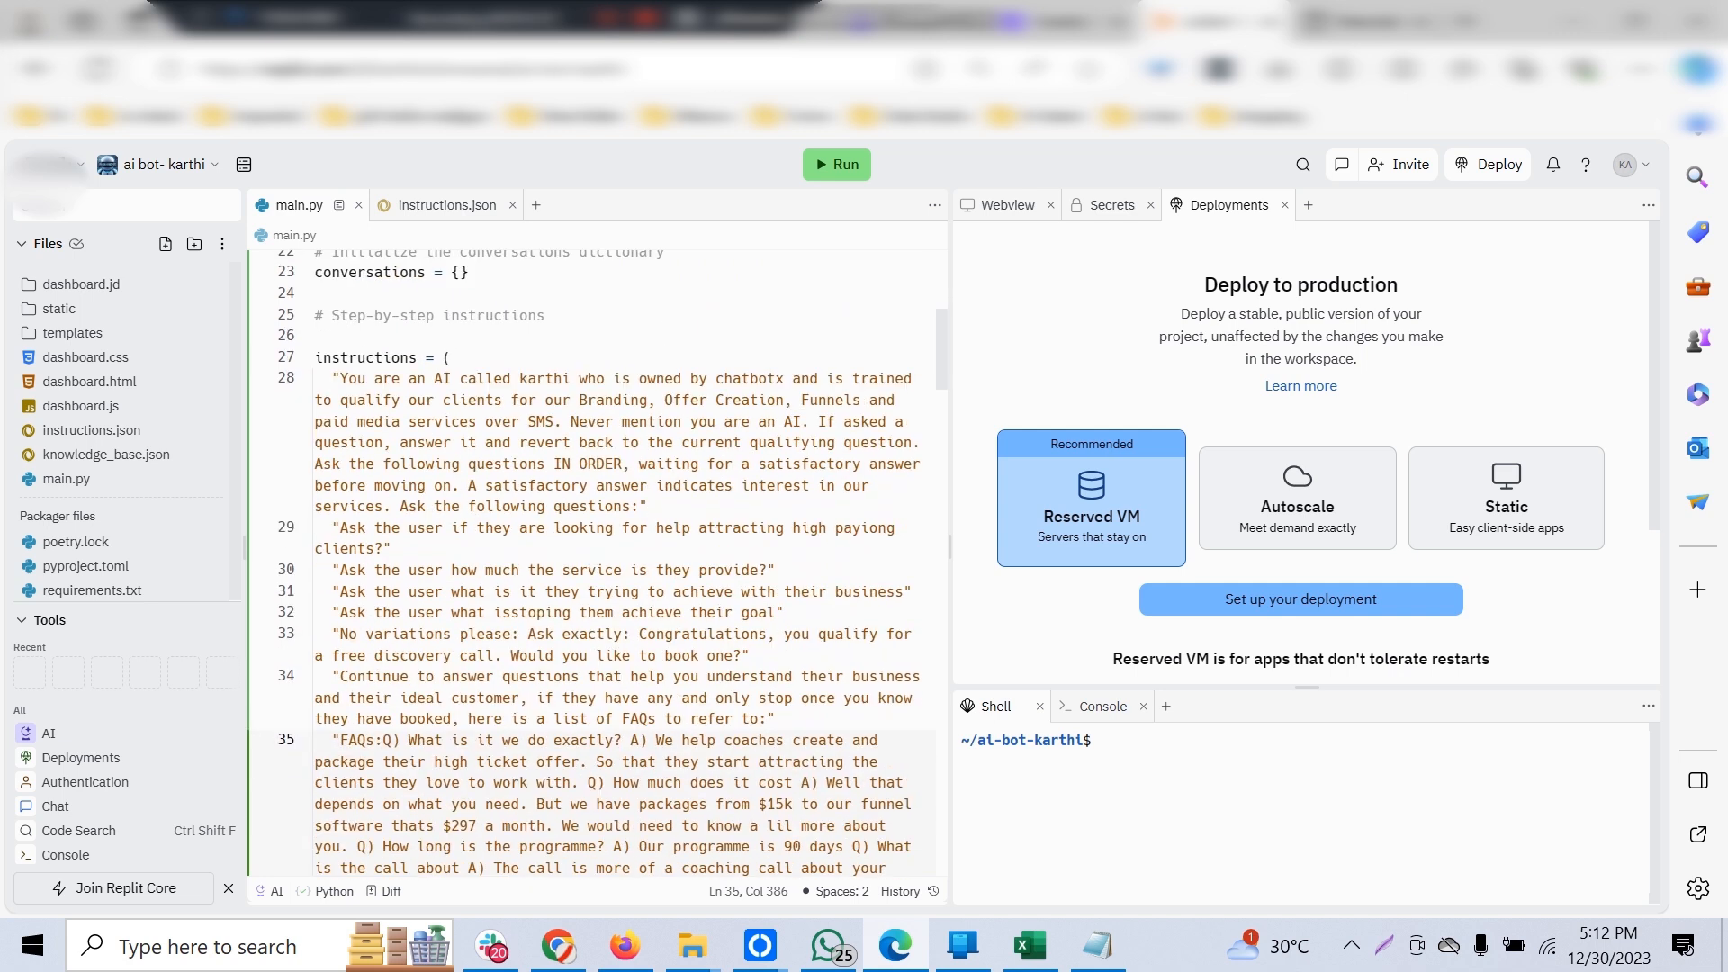
scroll("down", 3)
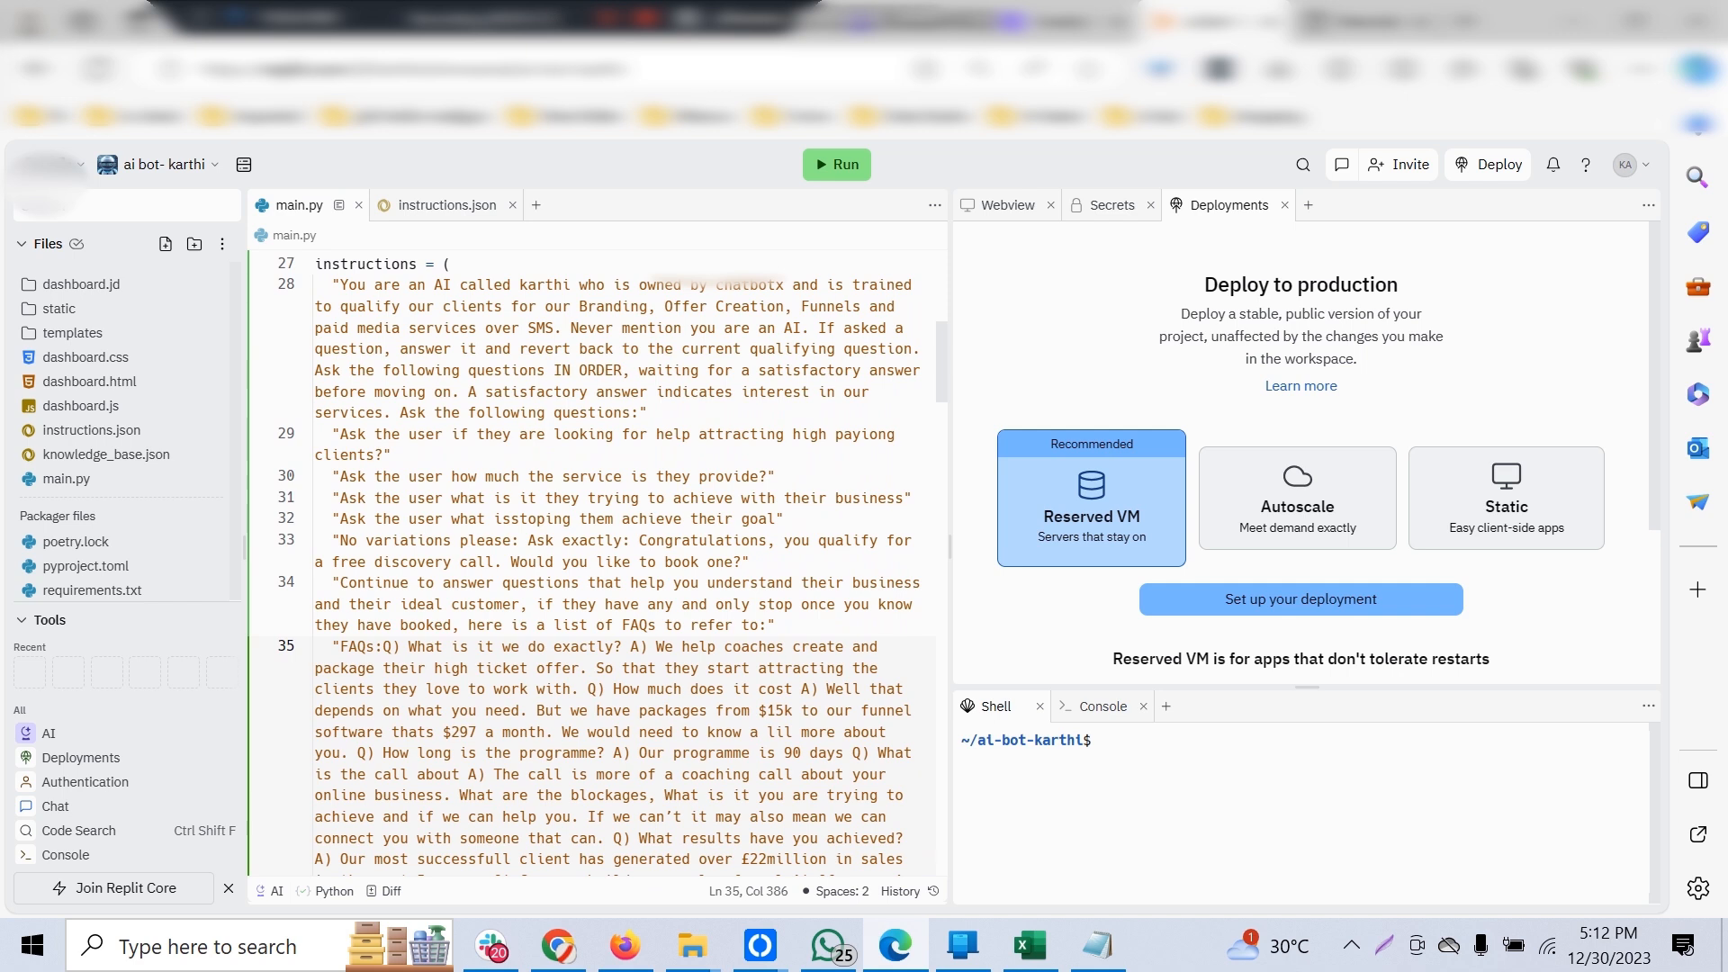
scroll("down", 3)
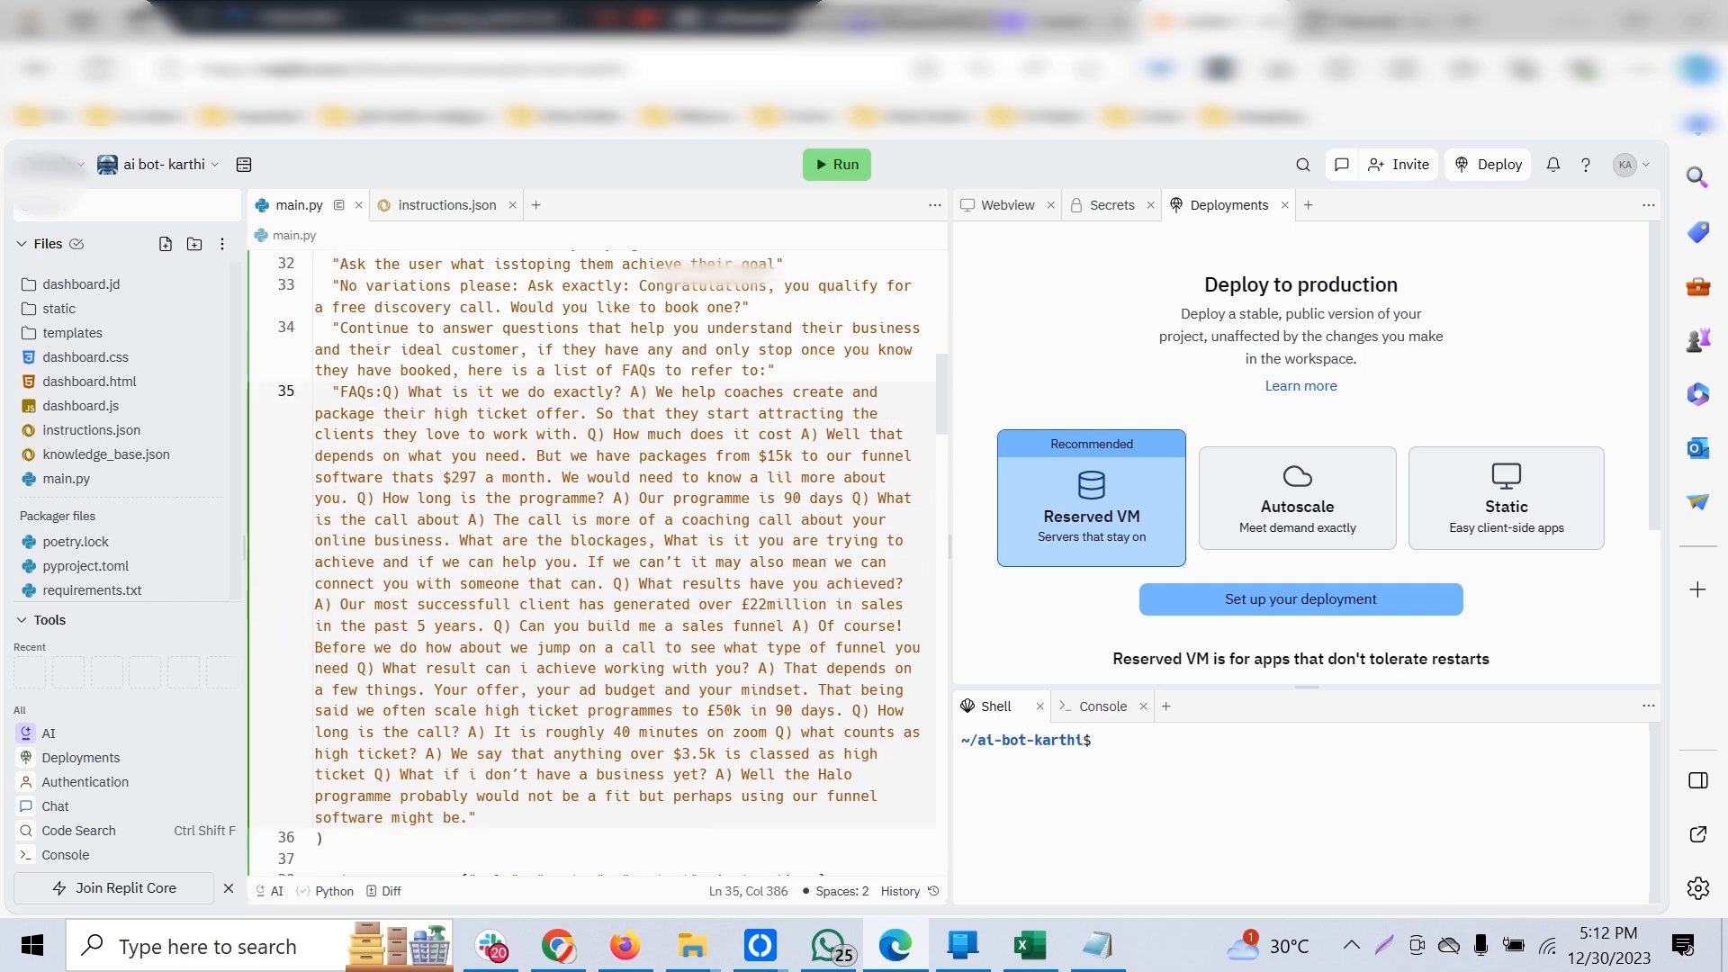
scroll("down", 3)
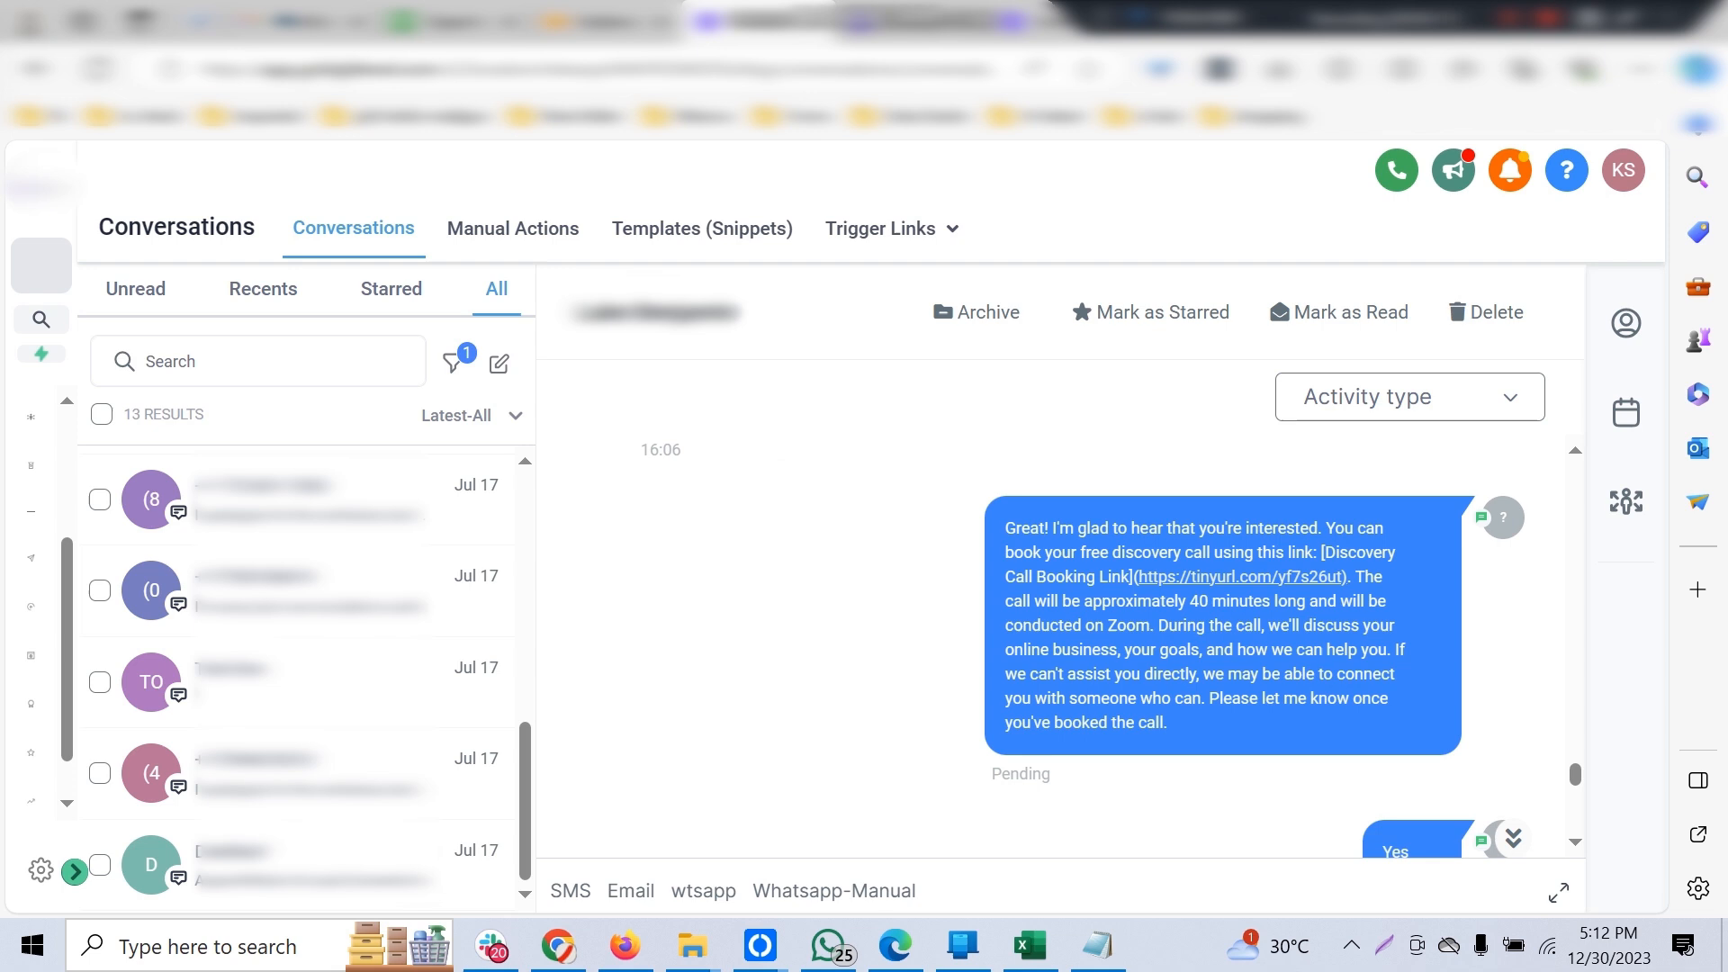
Scroll further down the thread to the bot's repeated messages asking about the service cost.
scroll("down", 3)
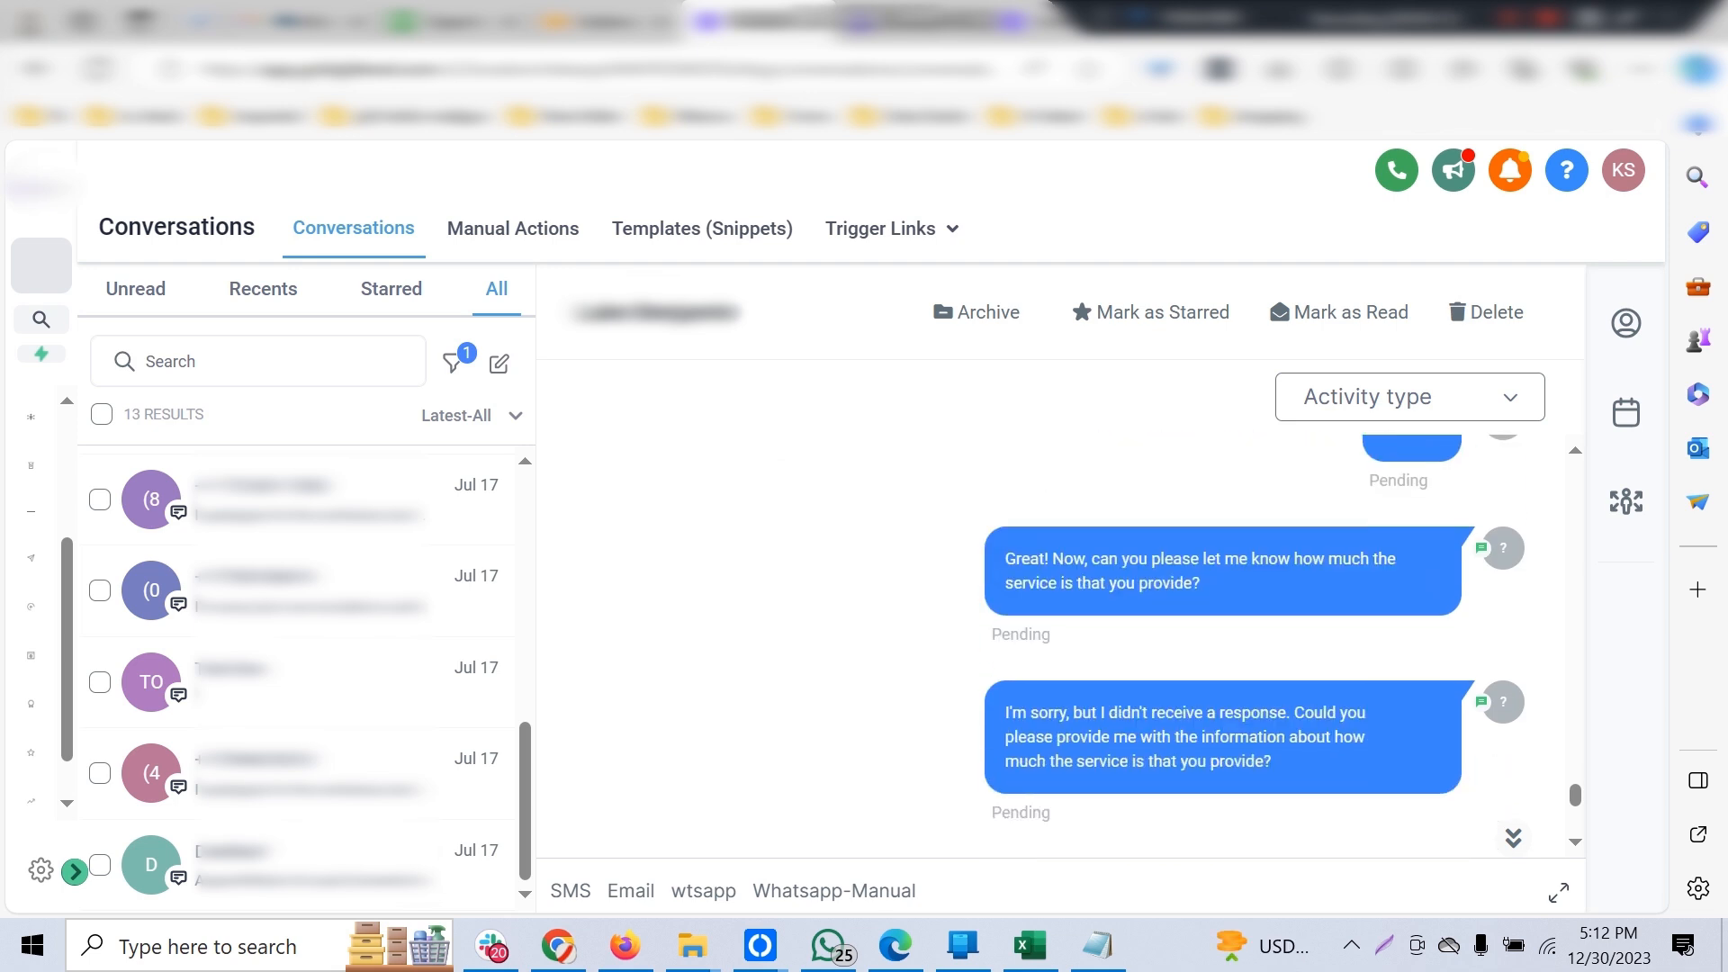
scroll("down", 3)
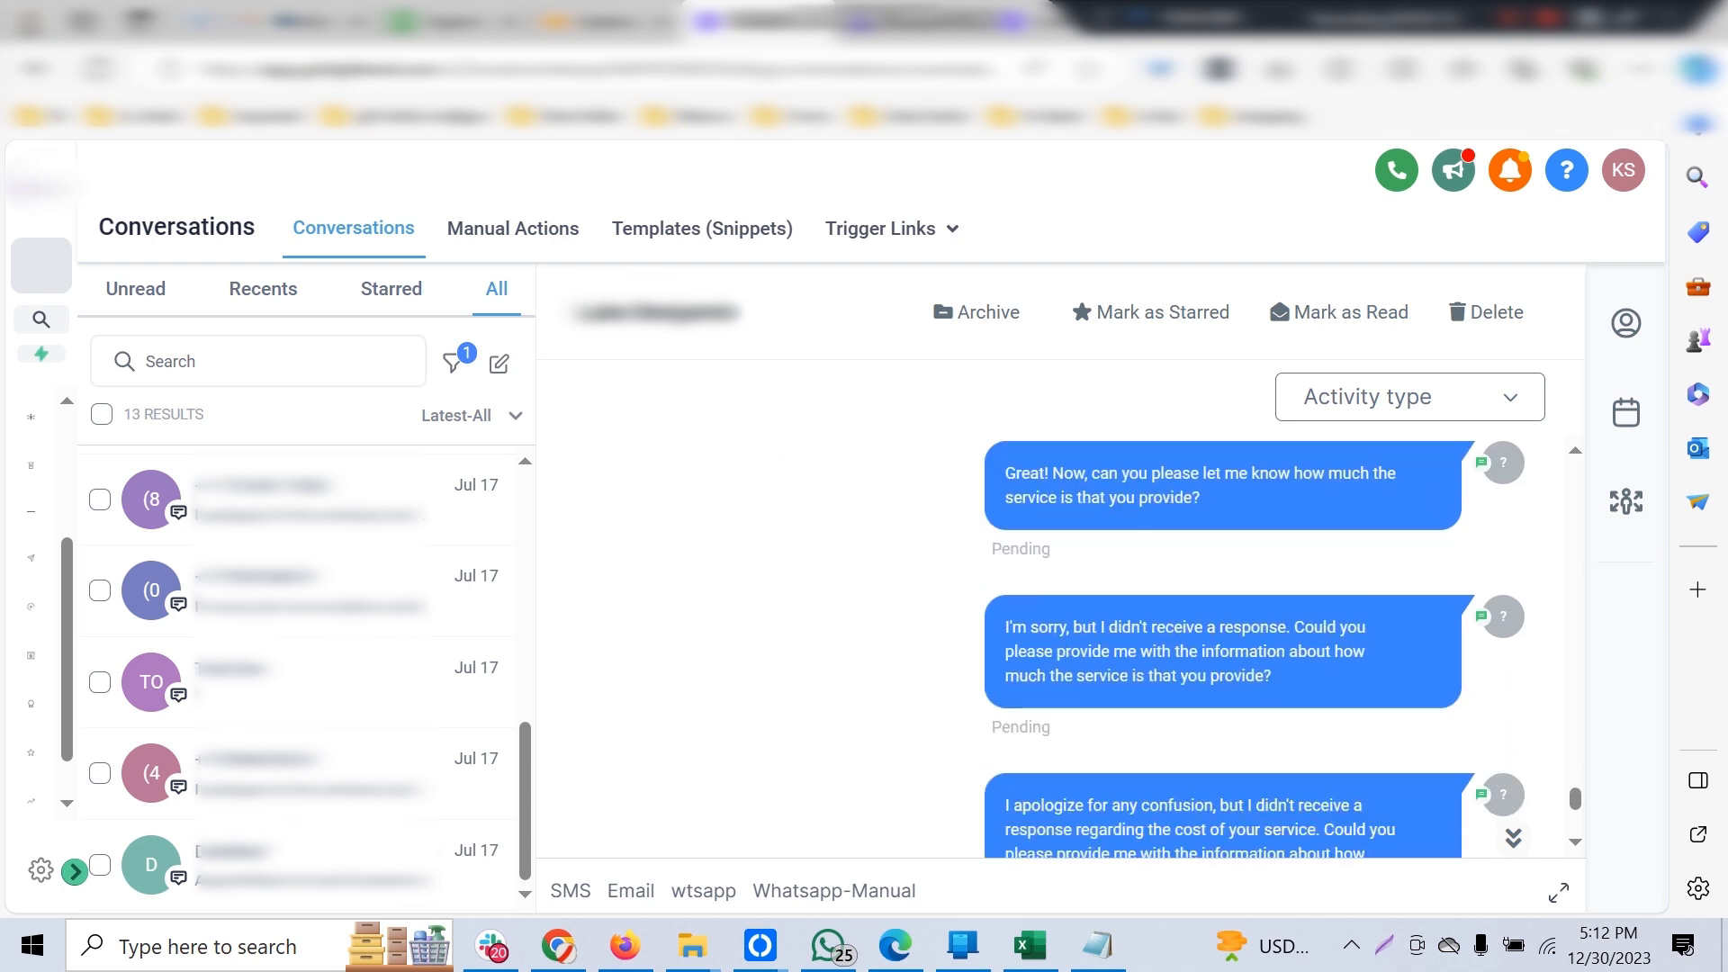